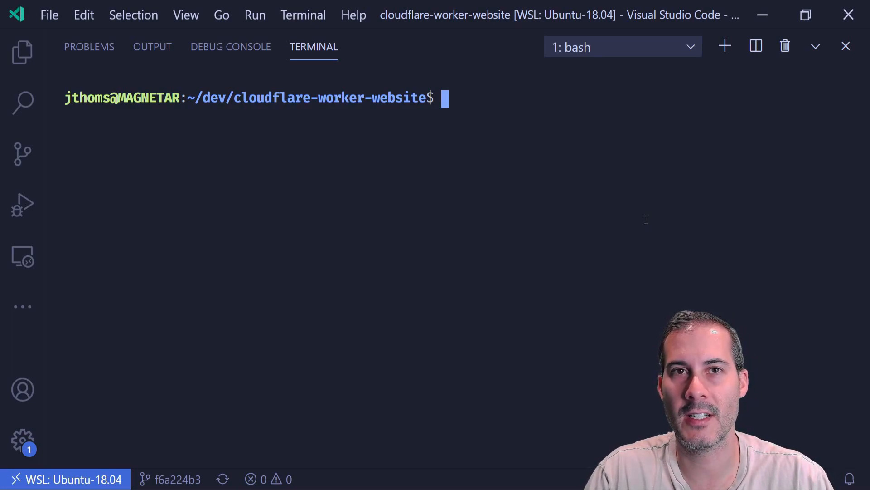
Run wrangler kv:namespace create "FILES" in the terminal and return to the Explorer
text(wrangler kv)
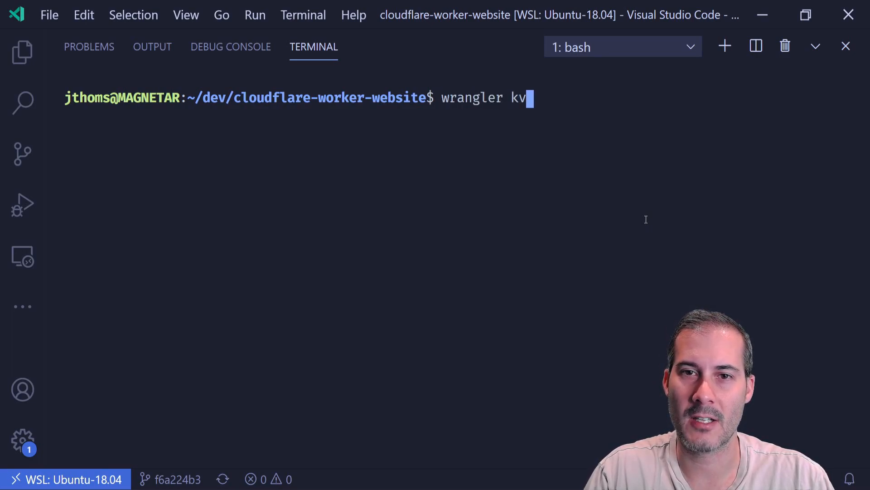
text(:namespace)
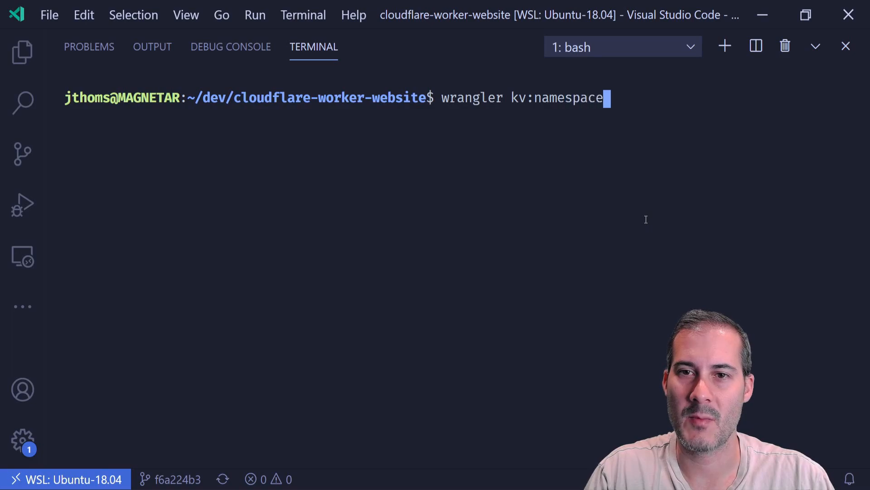
text(create)
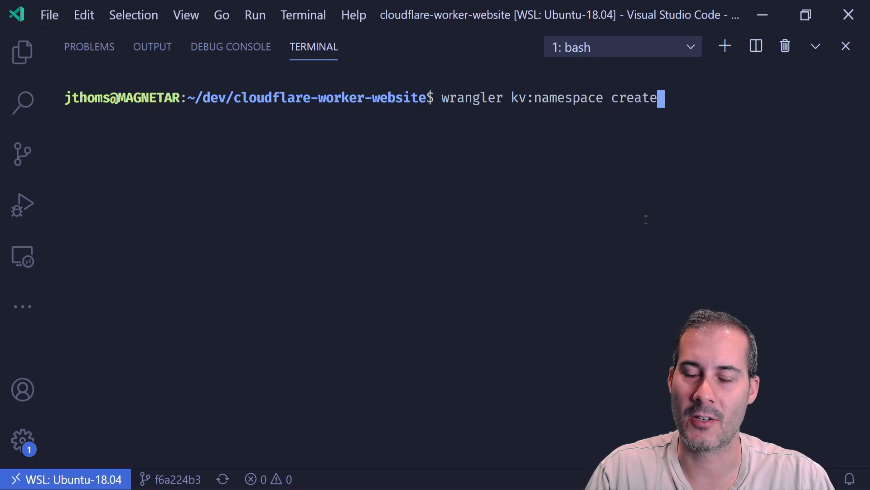
text("FILES")
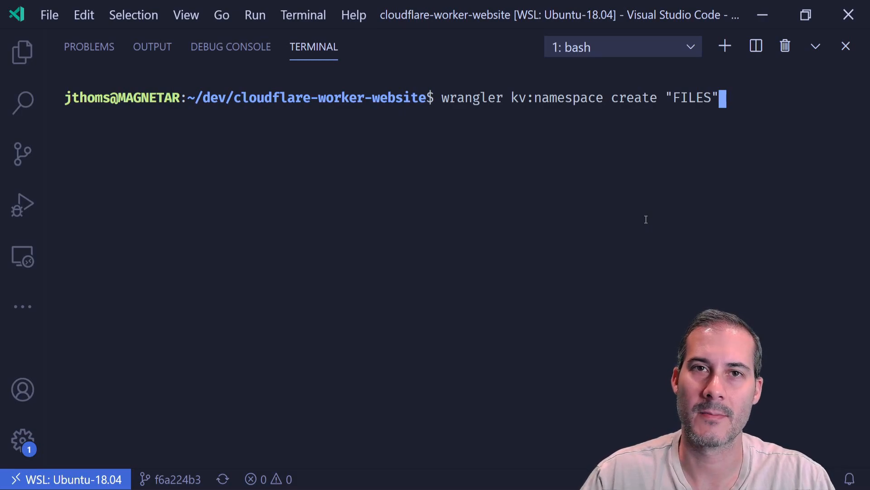
key(Enter)
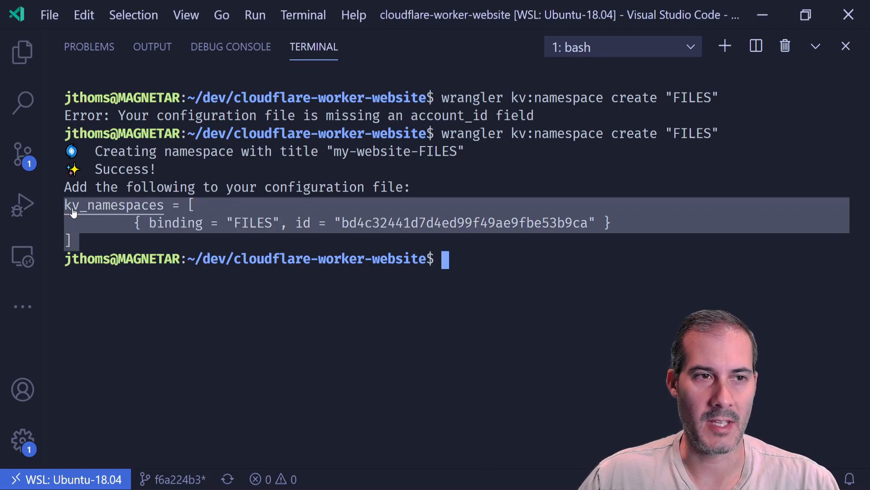
click(22, 51)
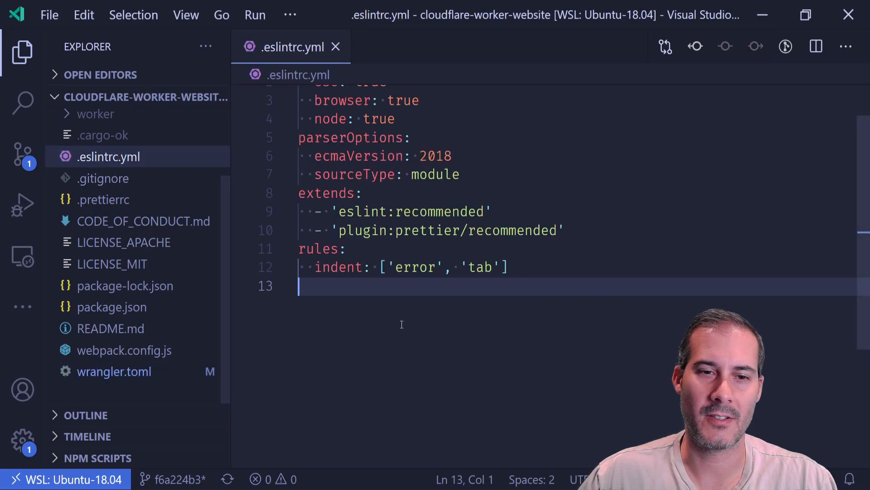
Add a globals section declaring FILES: readonly in .eslintrc.yml
text(global)
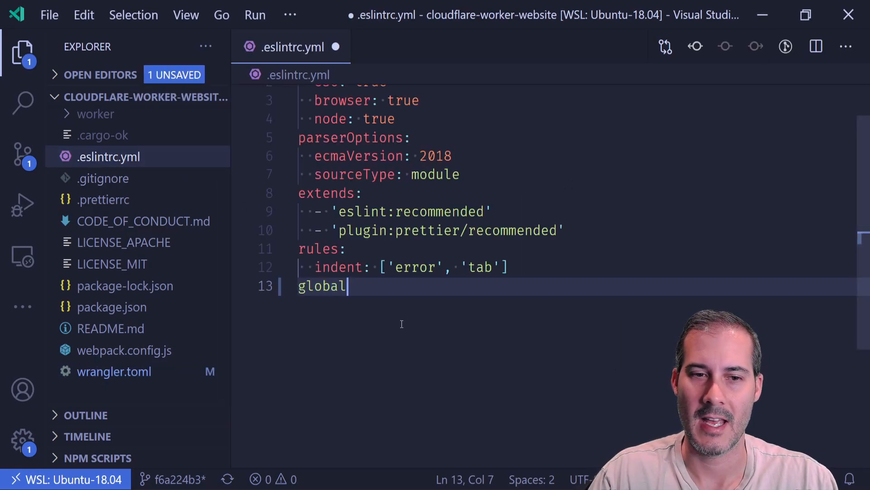
text(s:)
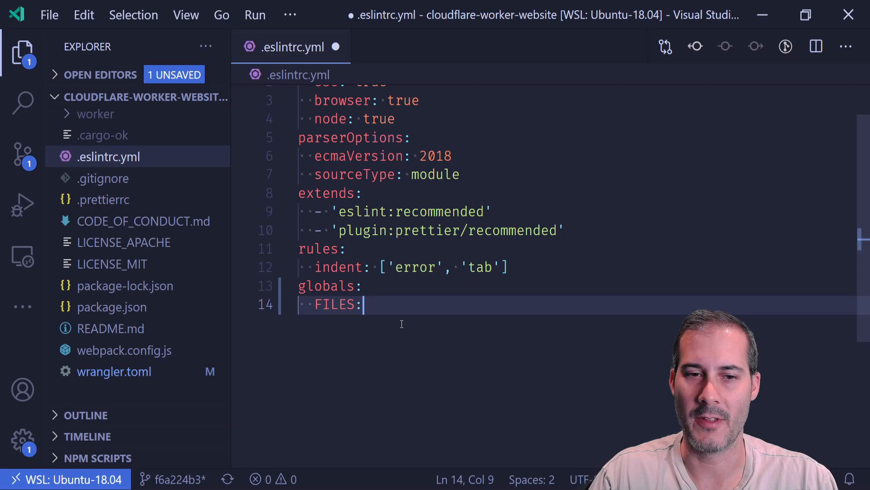
text(readonly)
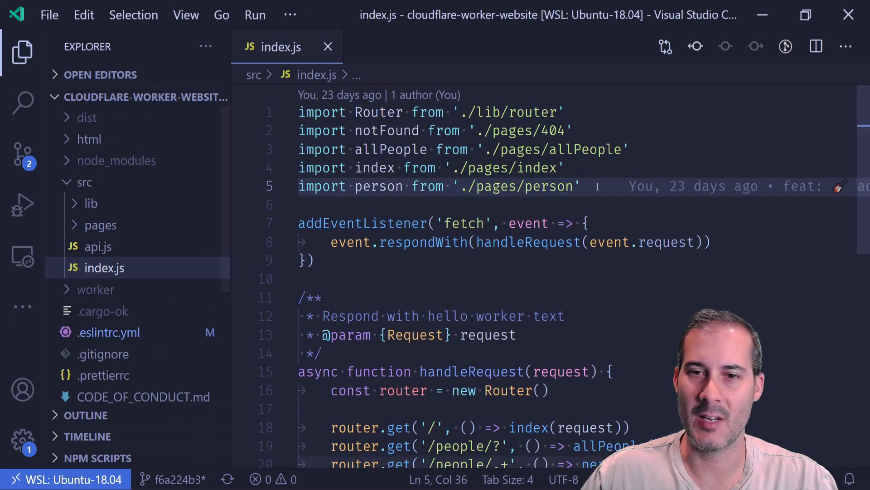
Add imports for the files pages below the existing imports in src/index.js
key(Enter)
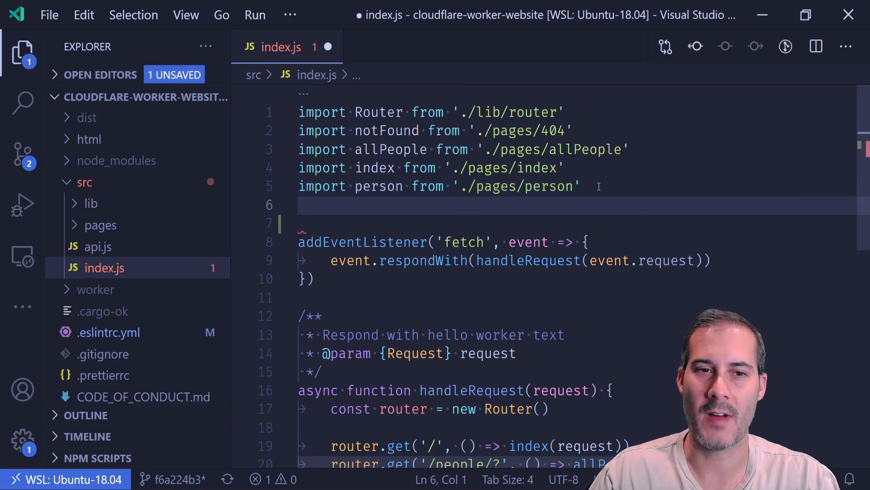
text(import)
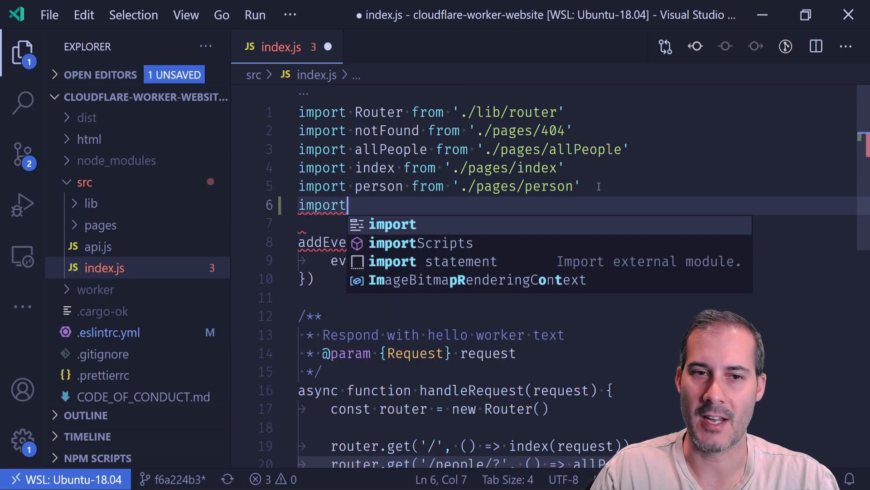
text(files from './pages/files)
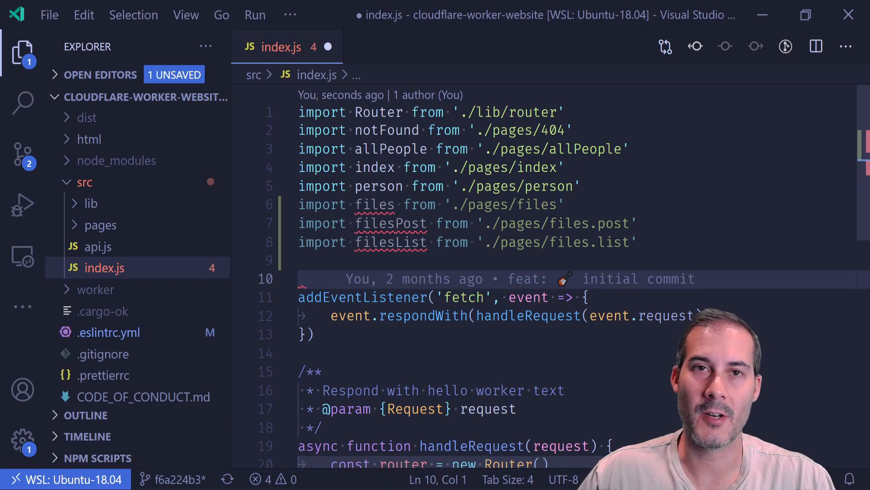
scroll(down, 3)
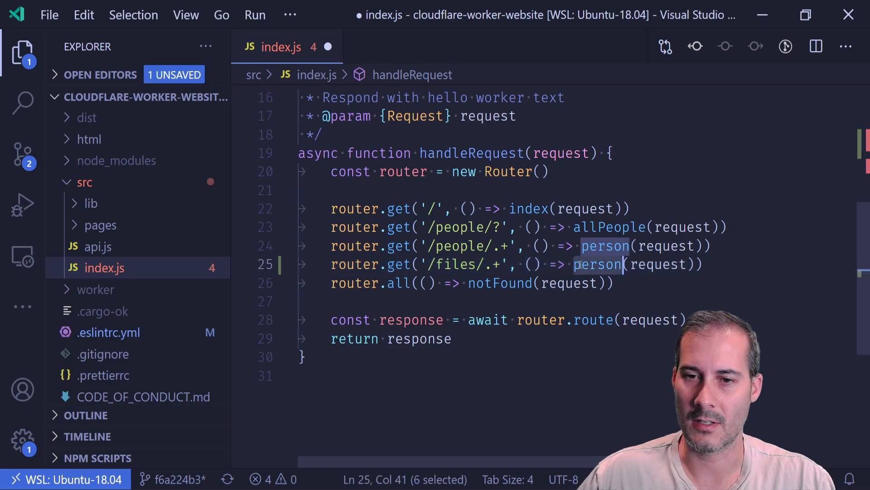
Route /files to files, filesList and filesPost above the notFound fallback
text(files)
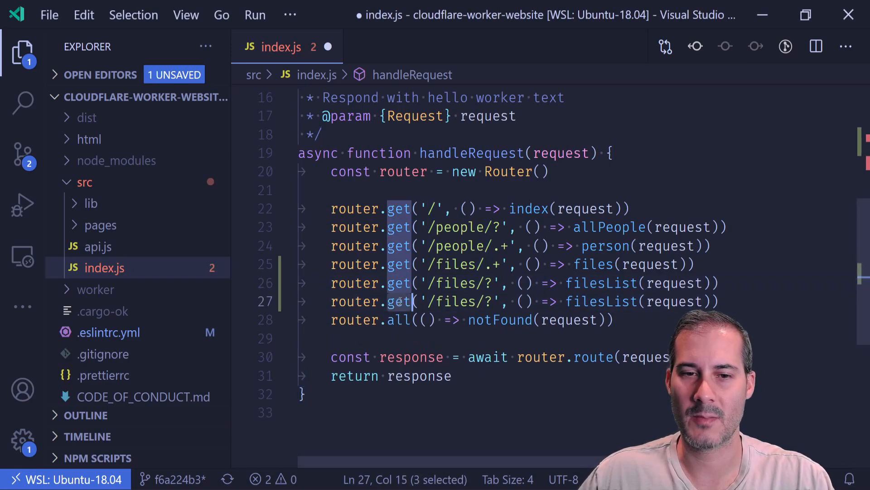
text(post)
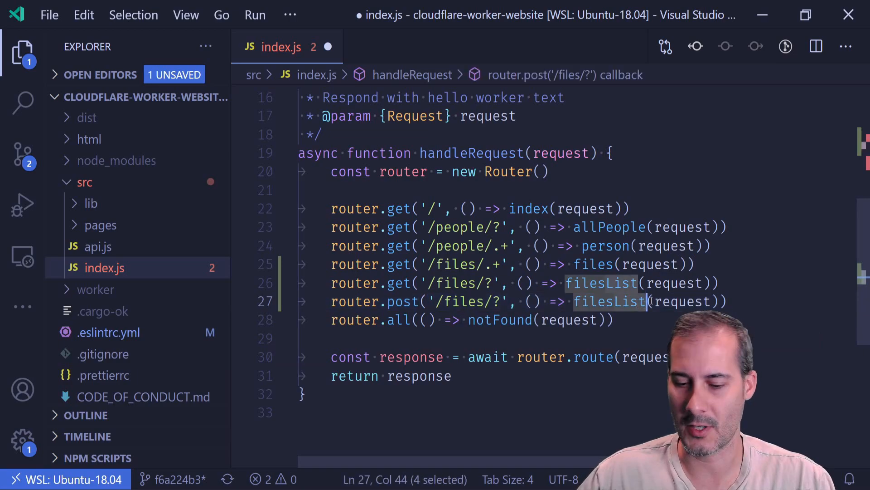
text(filesPost)
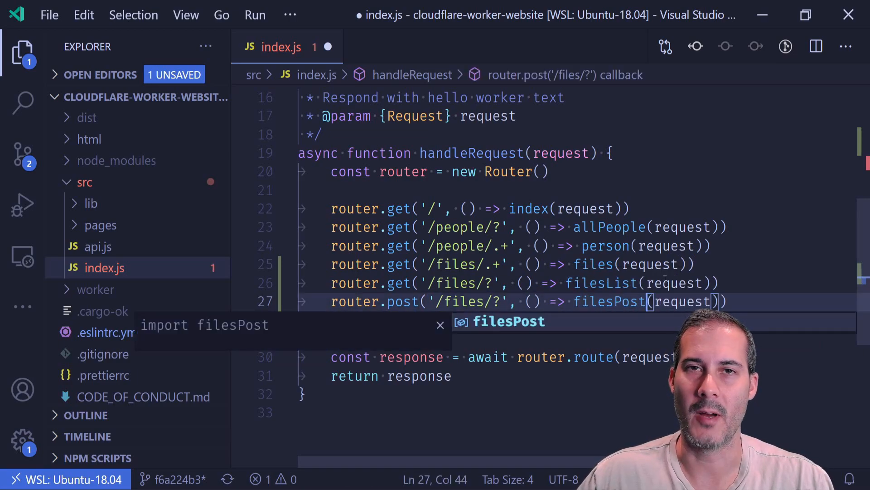
text(router.all(() => notFound(request)))
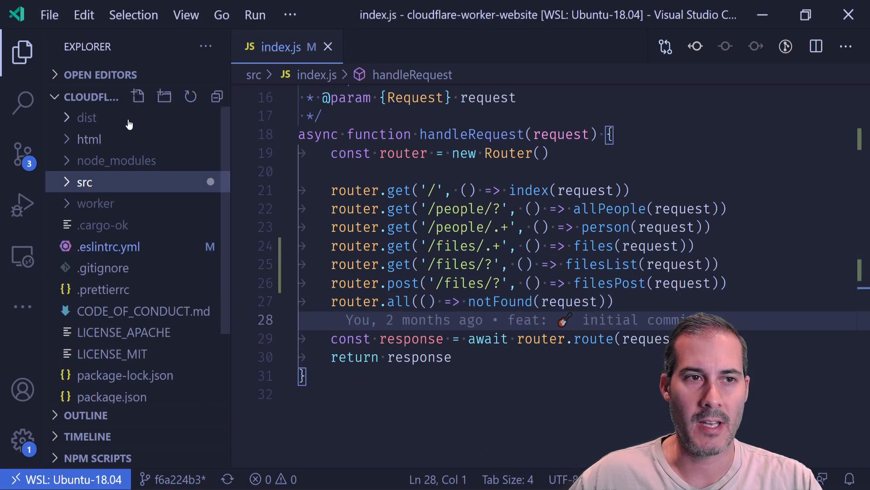
Create a new file named file.post.js inside src/pages
click(138, 96)
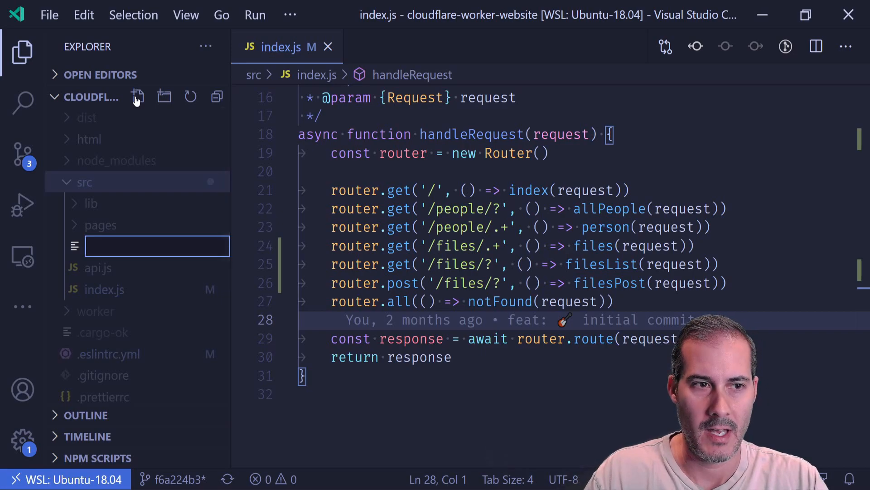
click(101, 225)
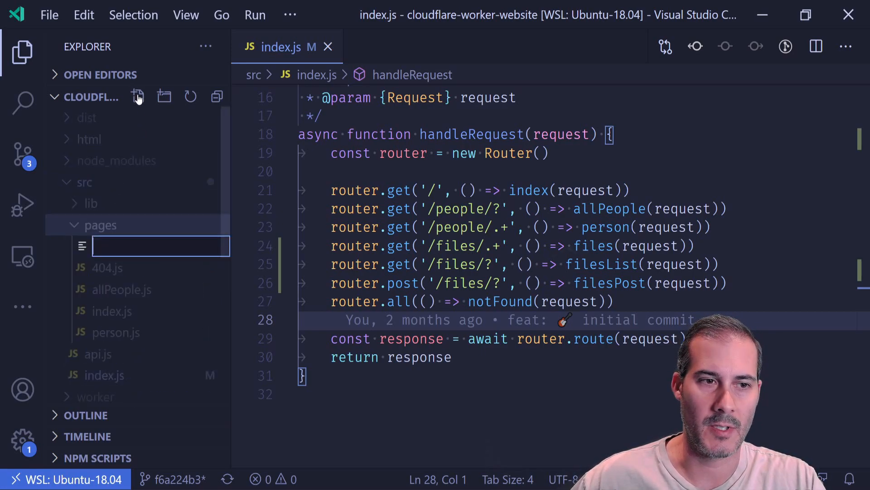
text(file.post.js)
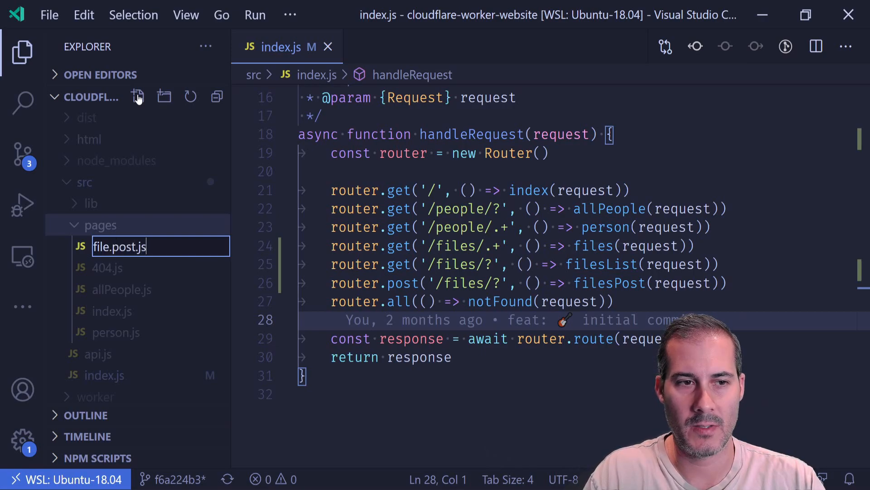
key(Enter)
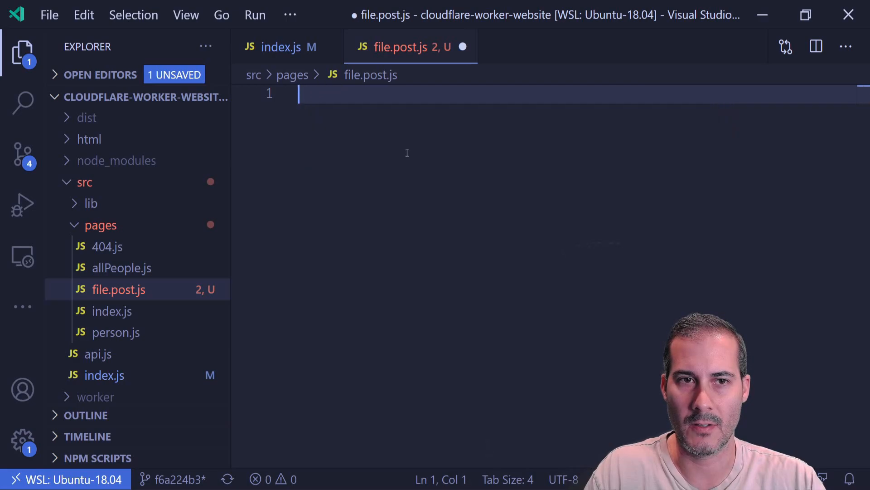
Write an async filePost handler that reads filename and contents from request.json(), exported as default
text(const filePost =)
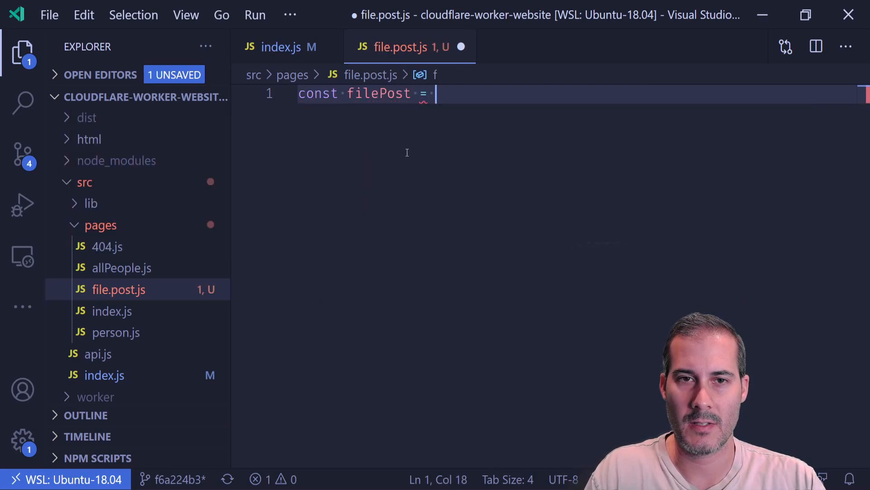
text(request => {)
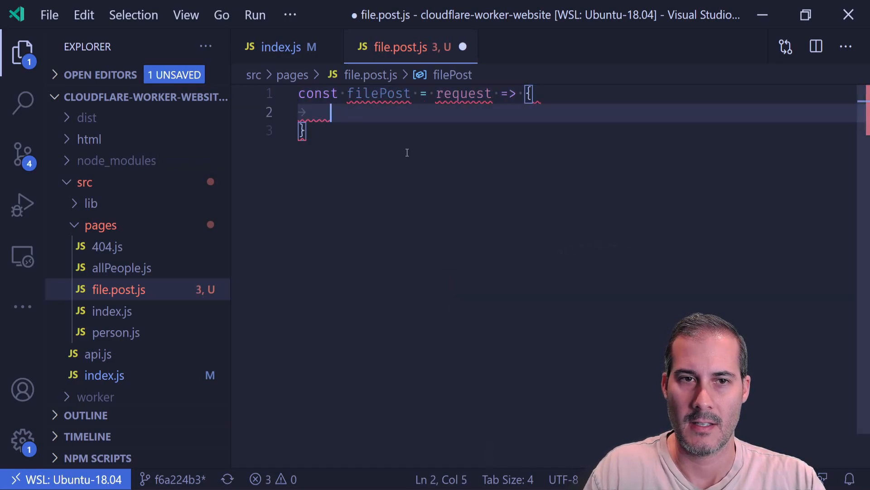
text(export)
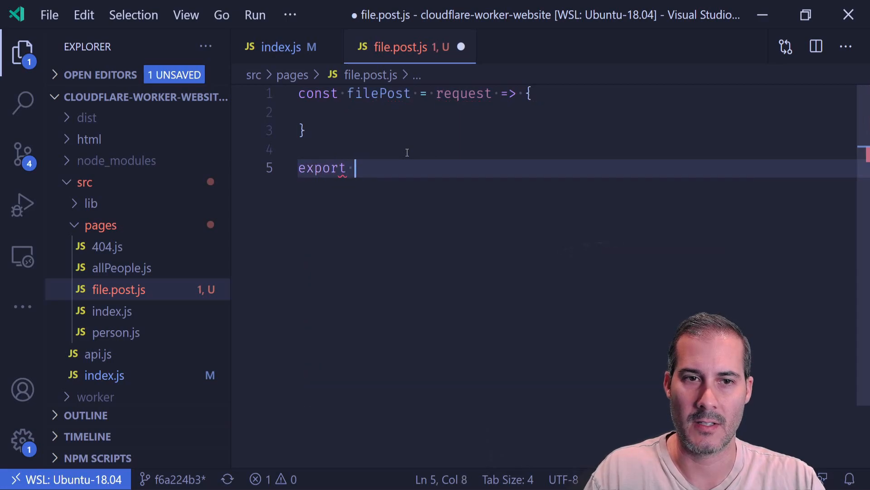
text(defaul)
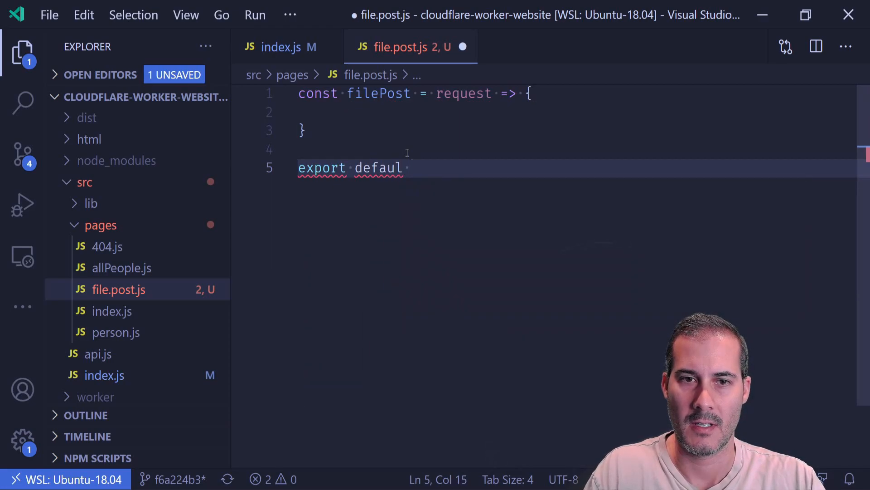
text(t filePas)
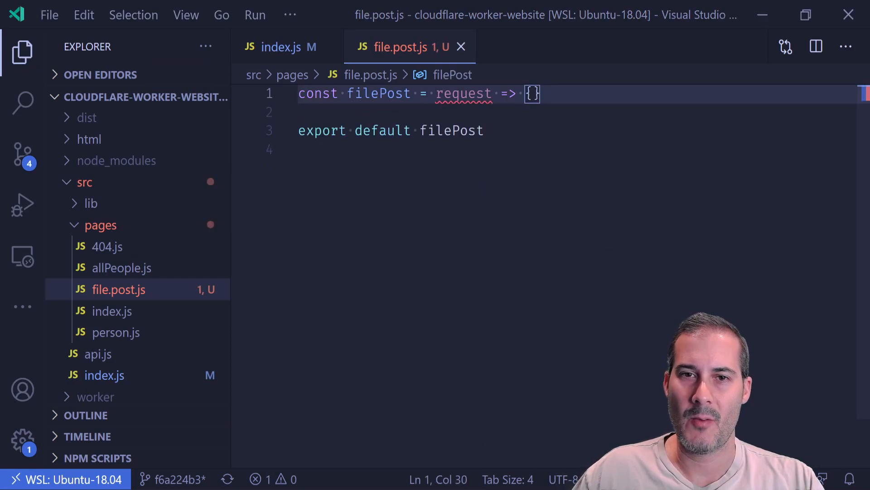
key(Enter)
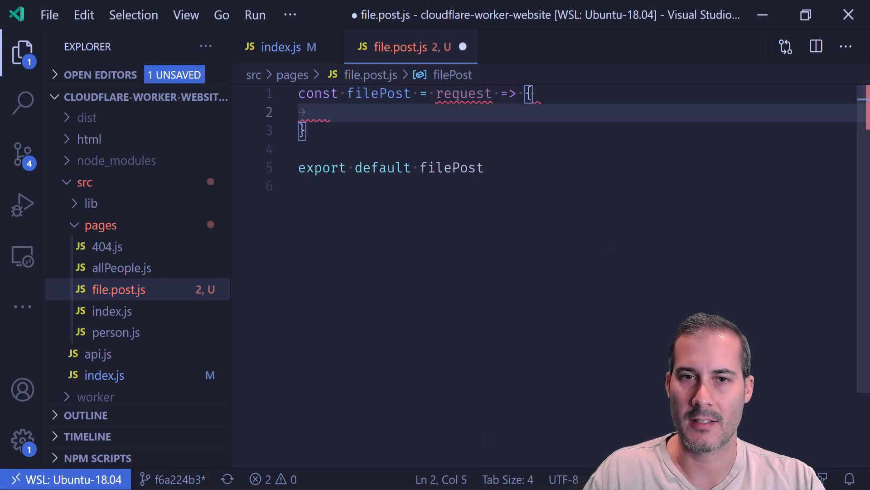
text(await re)
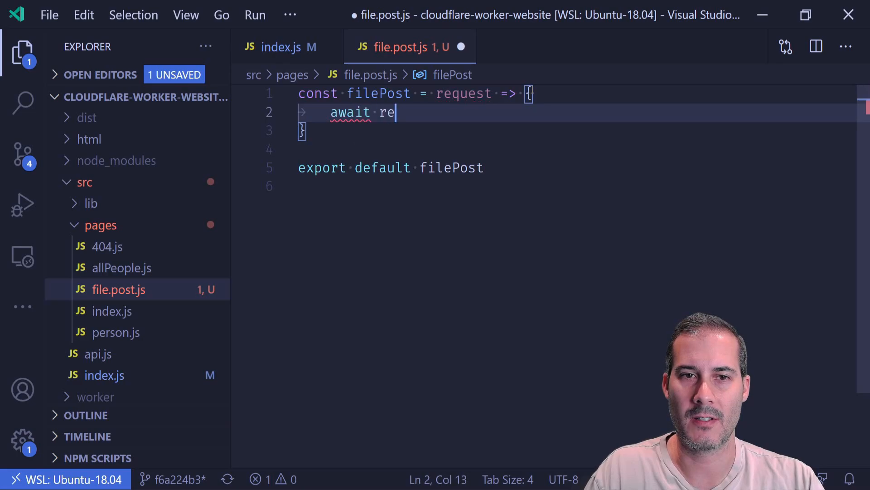
text(quest.json())
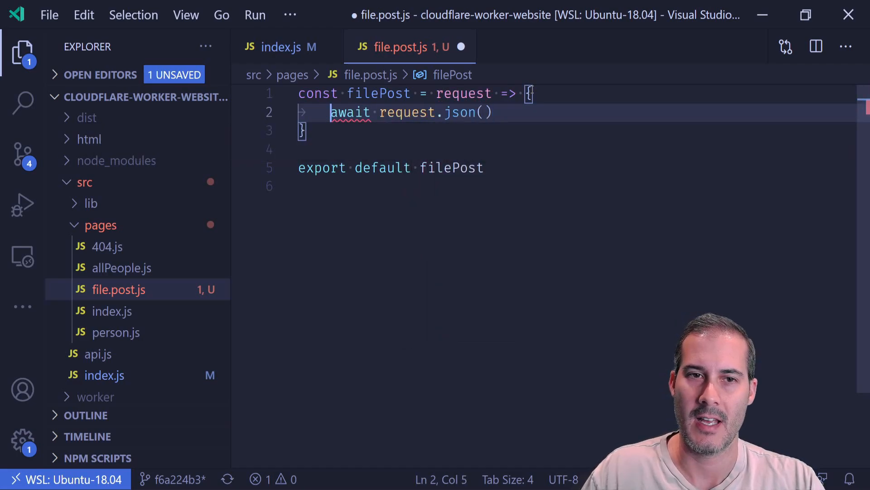
text(const { filename, contents } =)
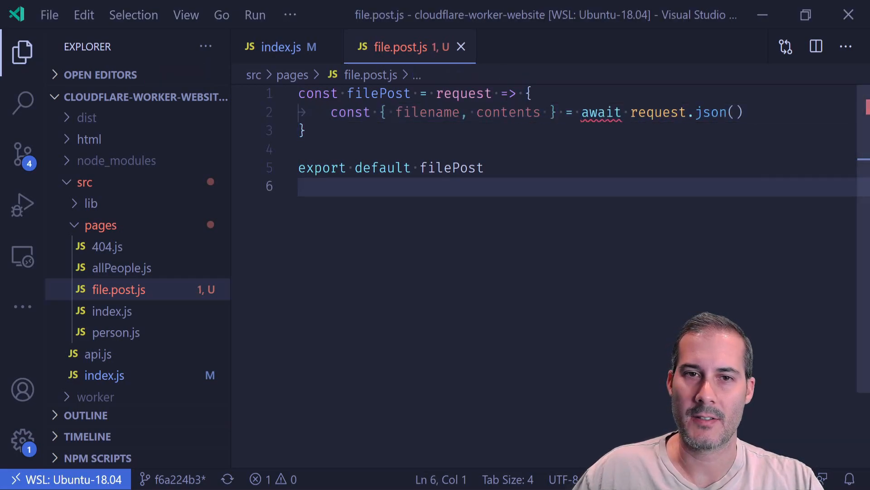
text(async)
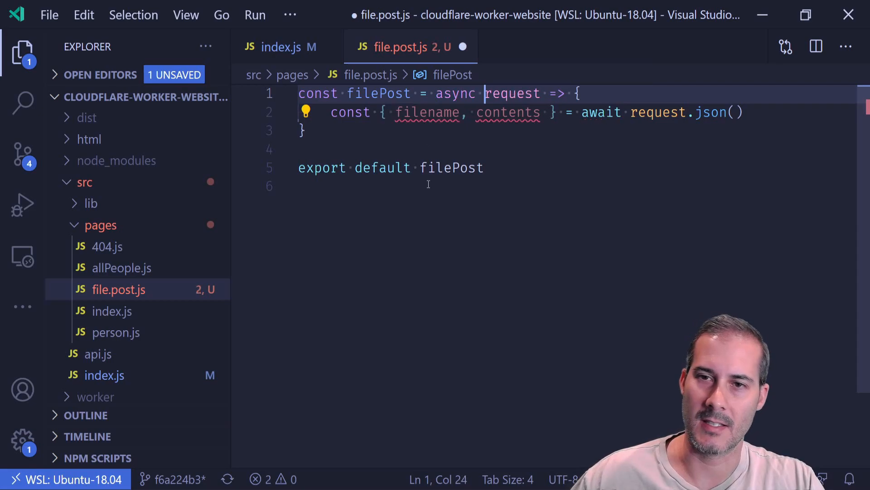
Store the posted file with await FILES.put(filename, contents)
key(Enter)
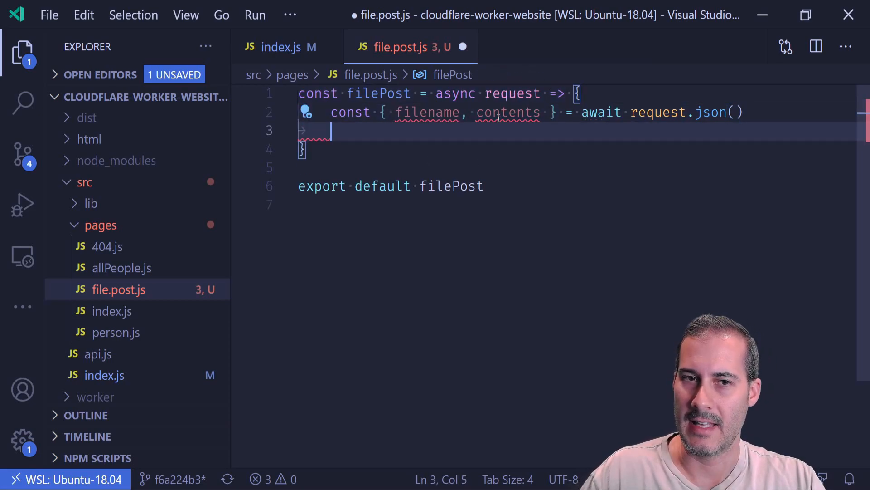
text(await F)
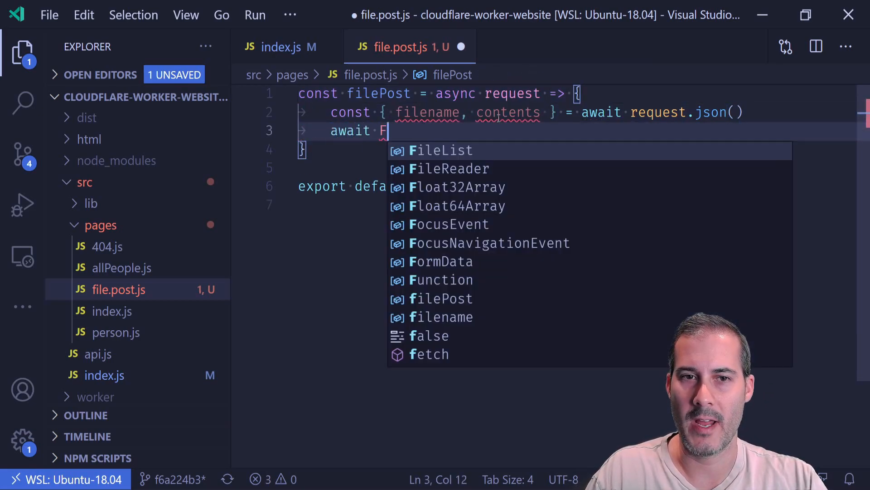
text(ILES.put())
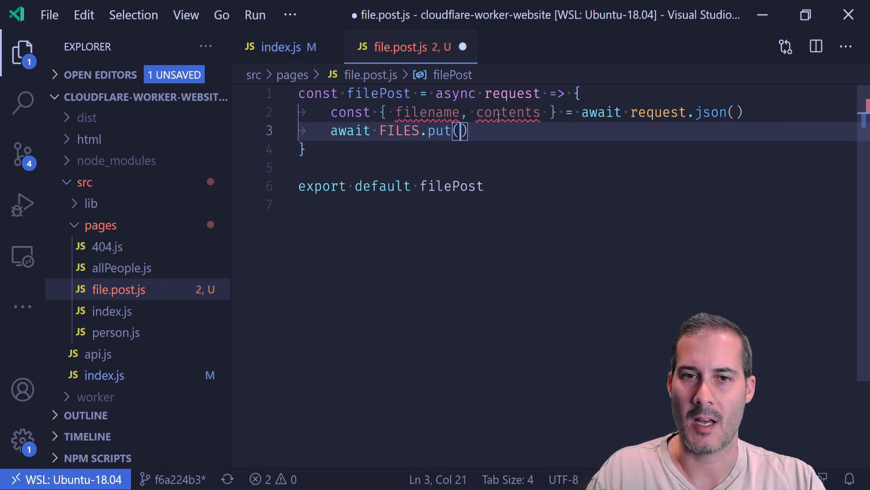
text(filename,)
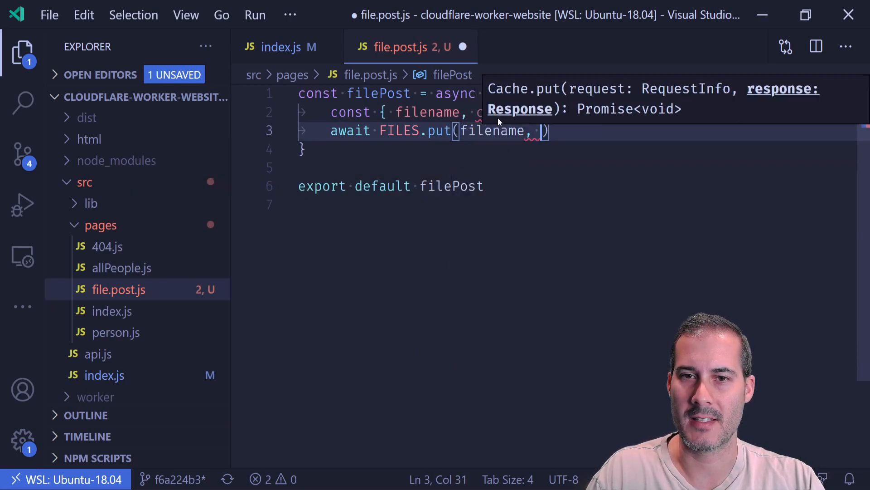
text(contents)
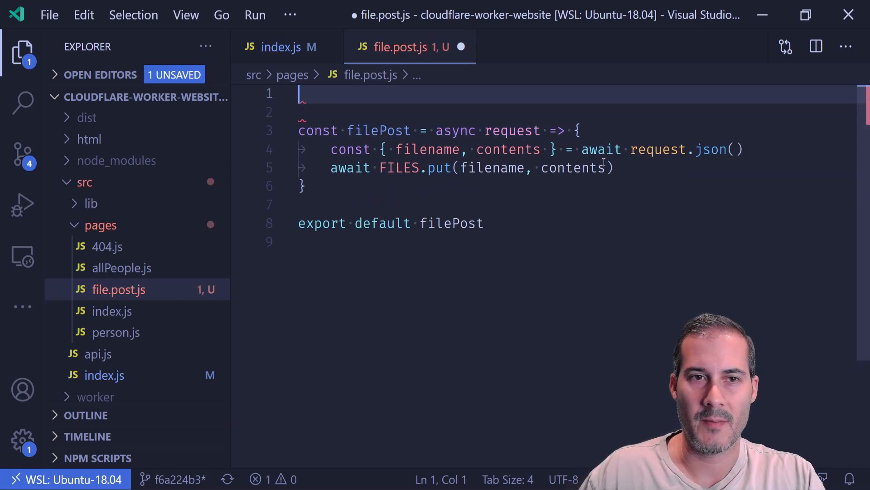
Import htmlResponse from '../lib/responses', return htmlResponse('SUCCESS') and save the handler
text(import { html})
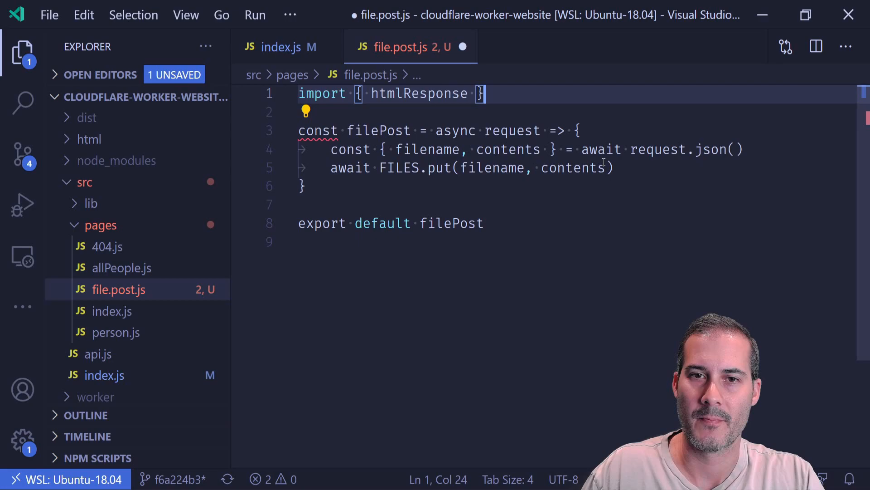
text(from '../lib)
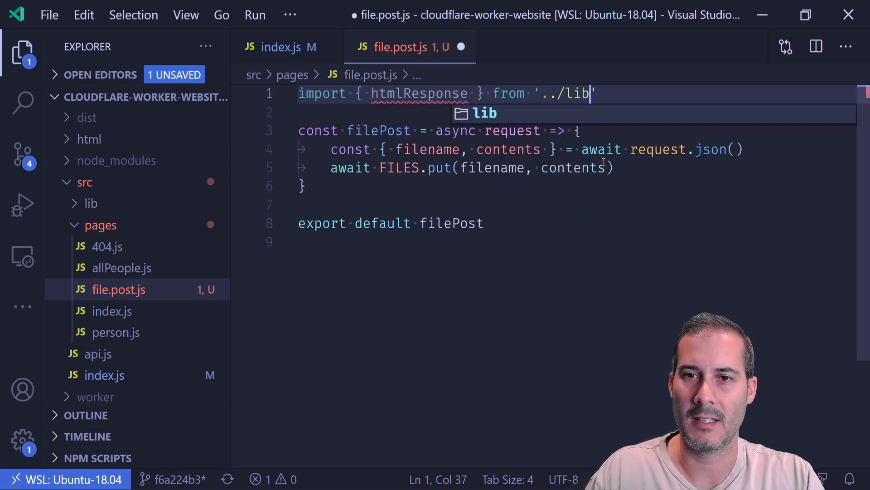
text(/responses')
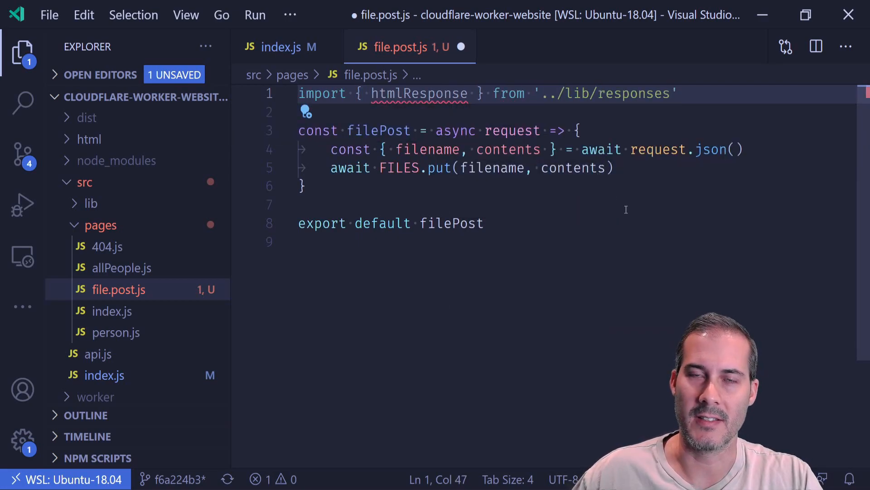
double_click(419, 93)
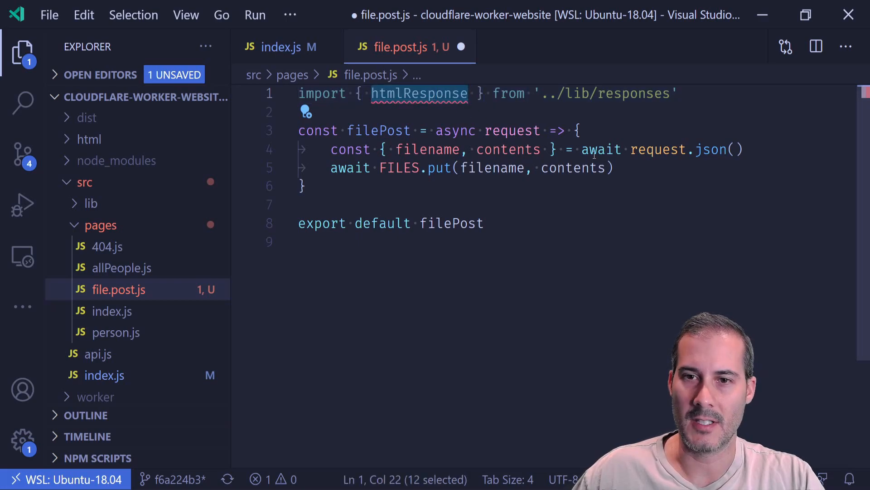
text(return htmlResponse)
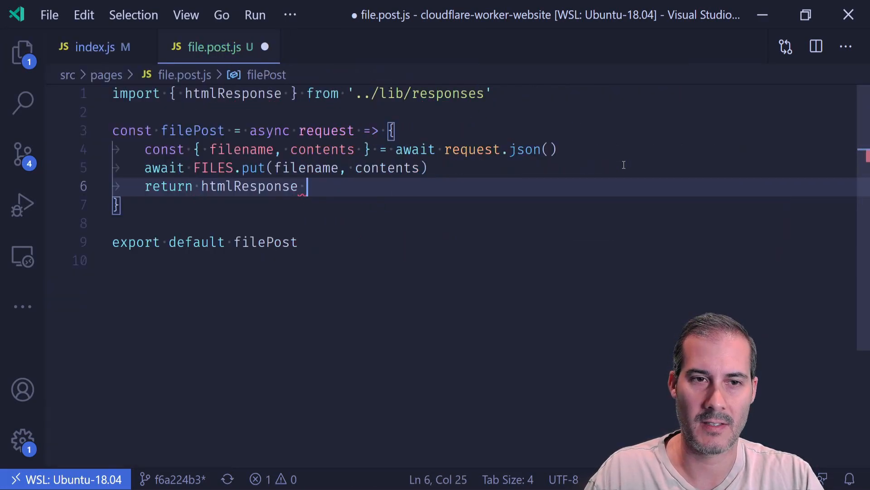
text(('SUCCESS'))
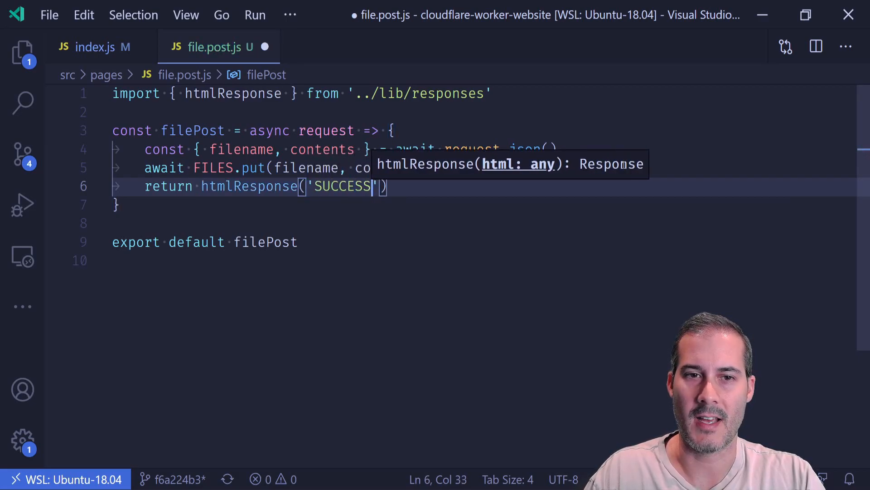
key(Ctrl+s)
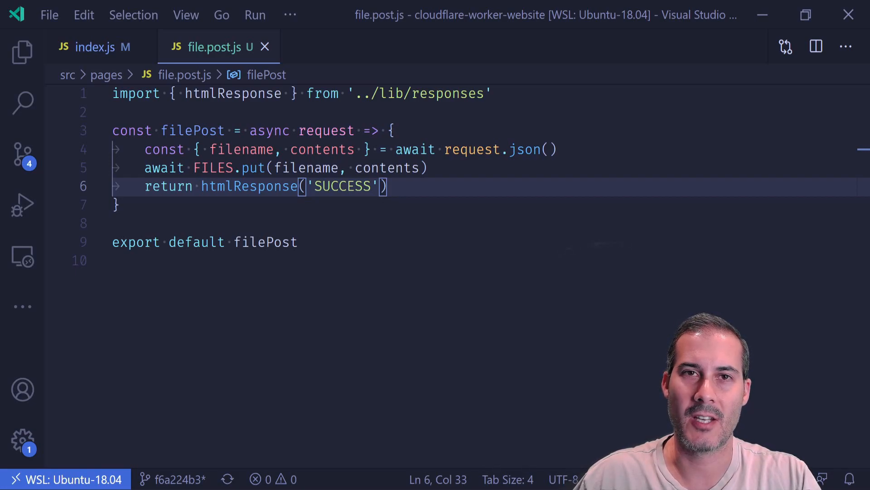
click(20, 50)
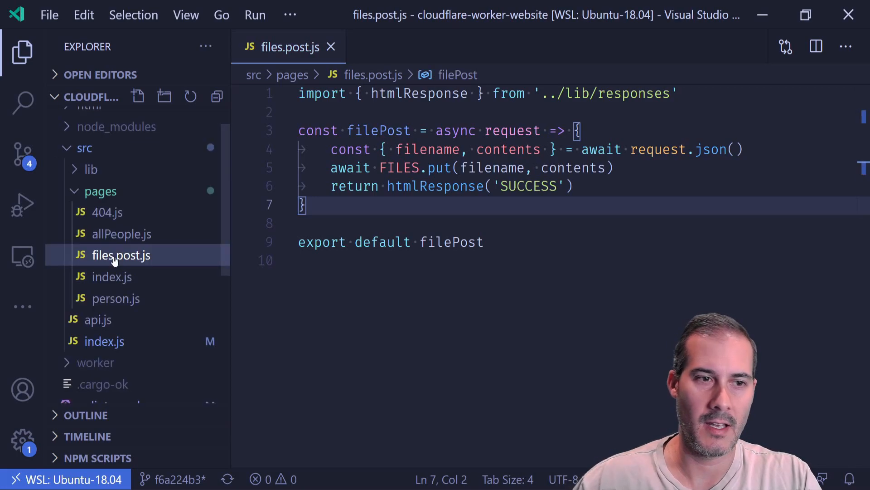
Copy the handler code into a new files.js page in pages and close files.post.js
key(ctrl+a)
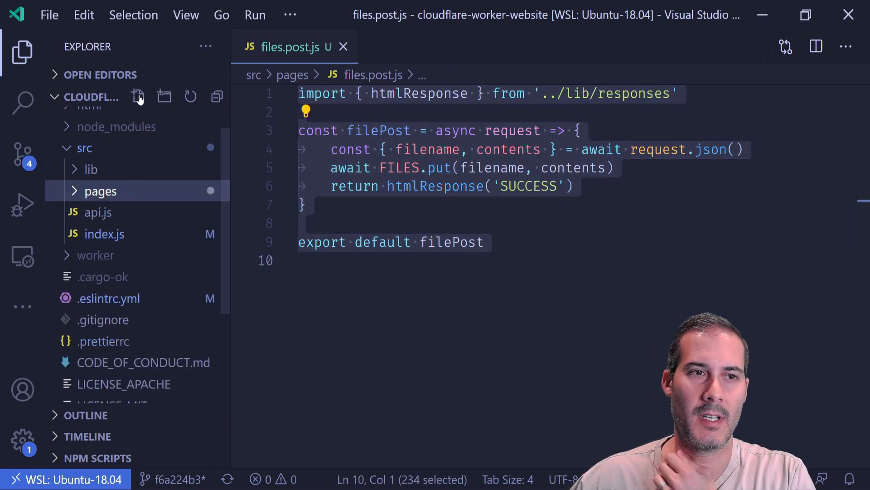
click(138, 96)
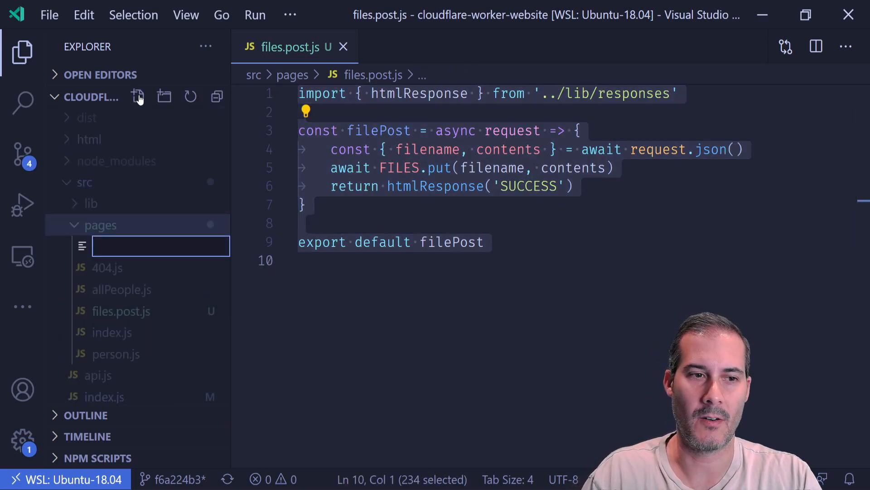
text(files.js)
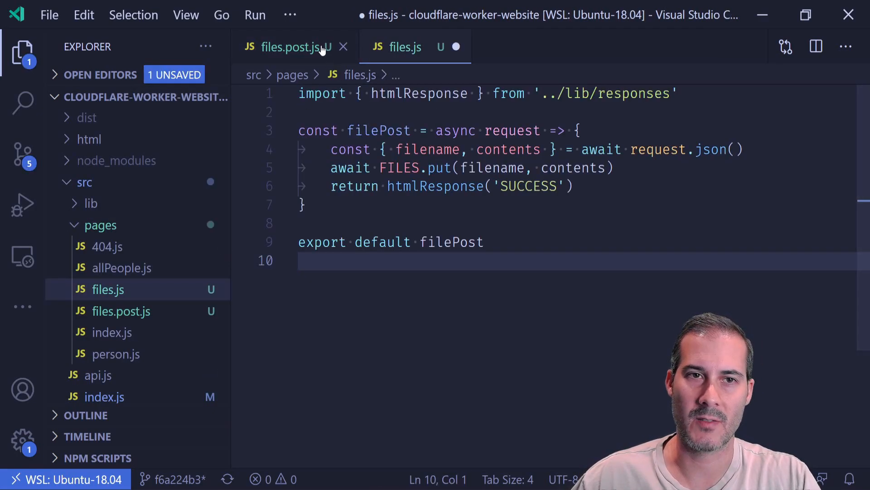
click(344, 47)
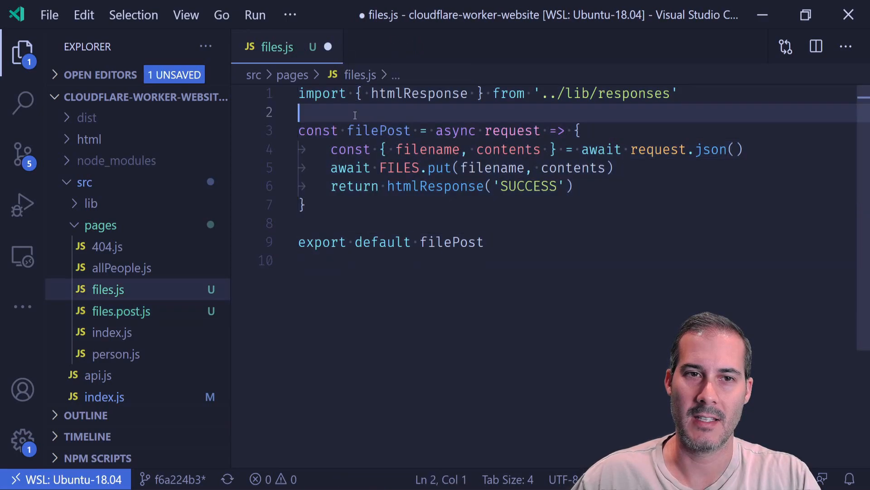
click(20, 47)
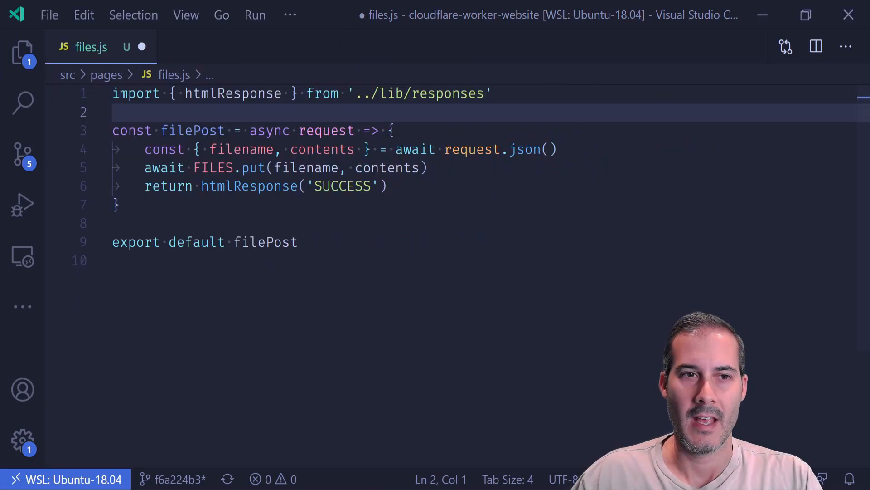
Add an example-path comment // files/abc.md above the handler
key(Enter)
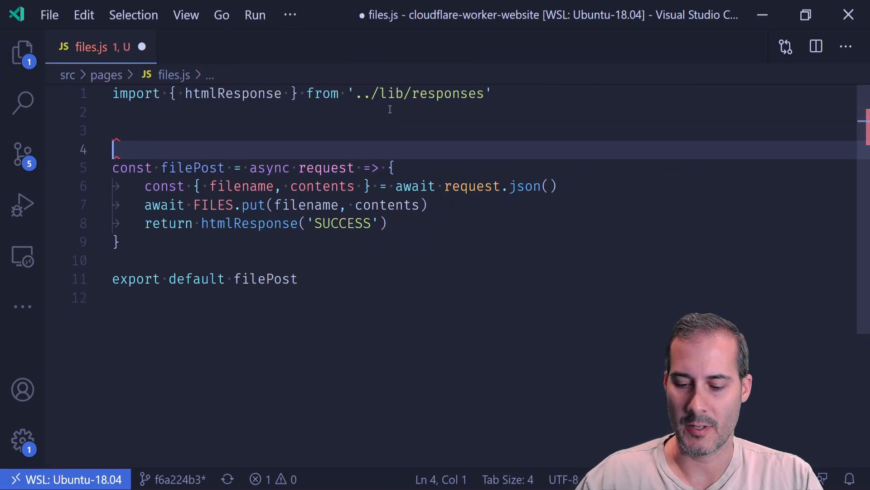
text(// website/)
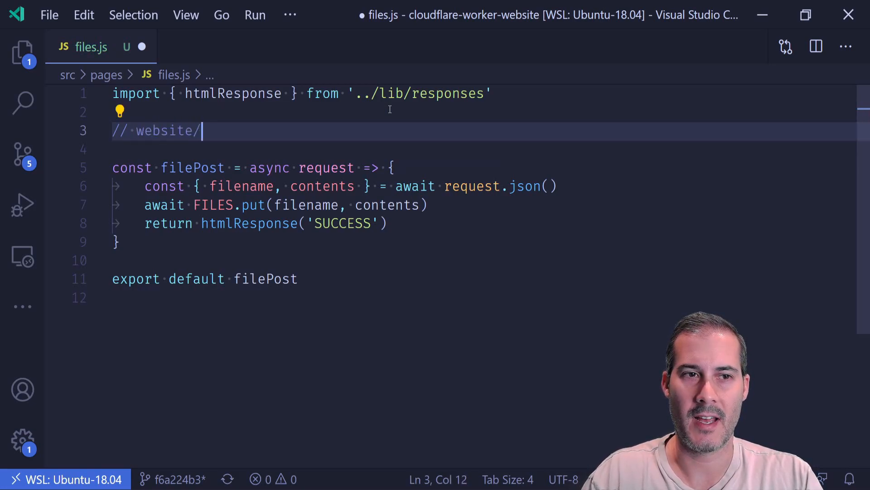
text(fi)
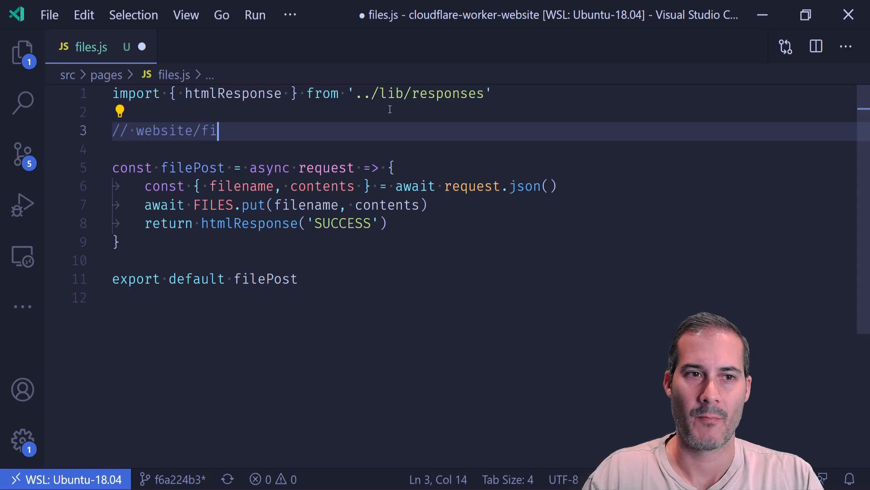
text(les/)
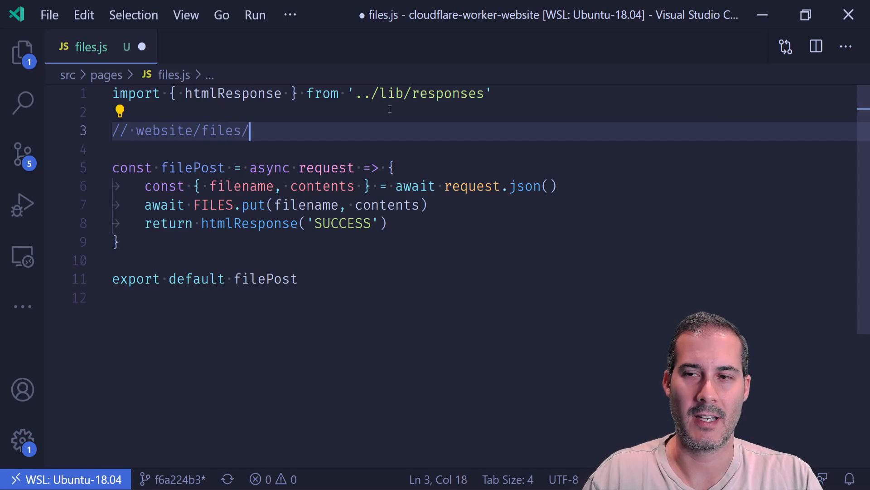
text(abc.md)
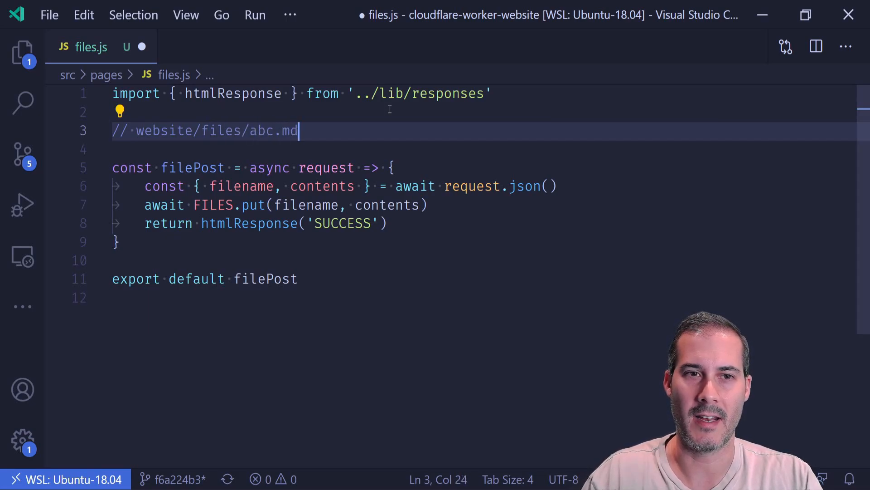
Build a URL from request.url and take the id with url.substring(7), pointing out abc.md
click(245, 130)
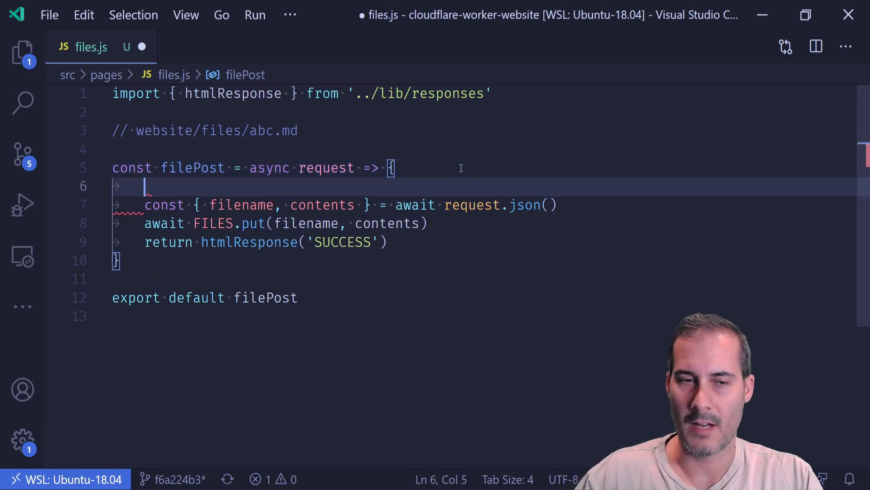
text(const url)
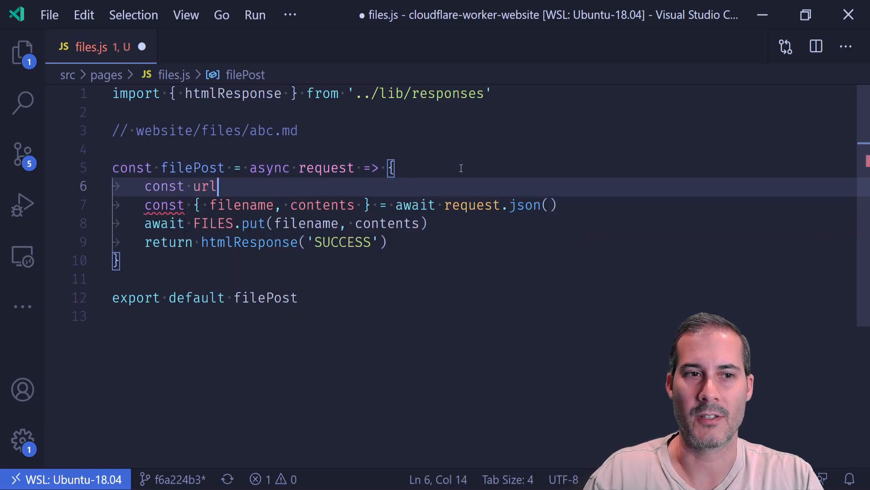
text(= URL)
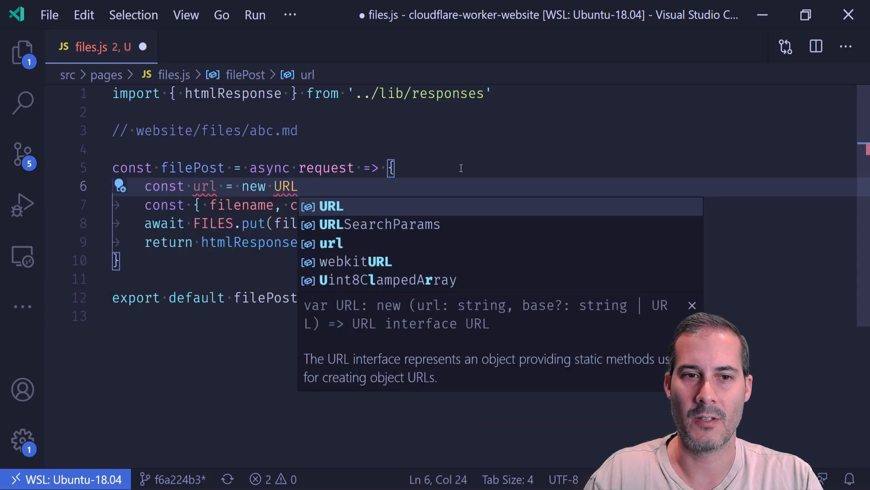
text((request.url)
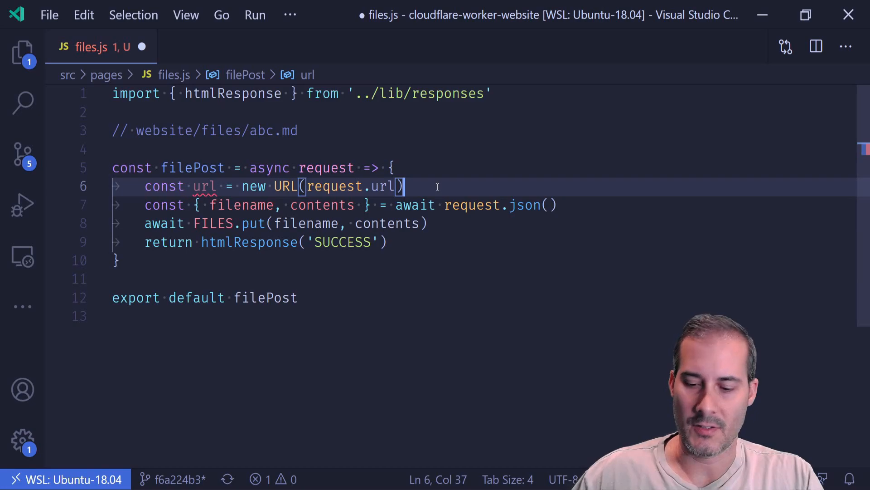
text(const id =)
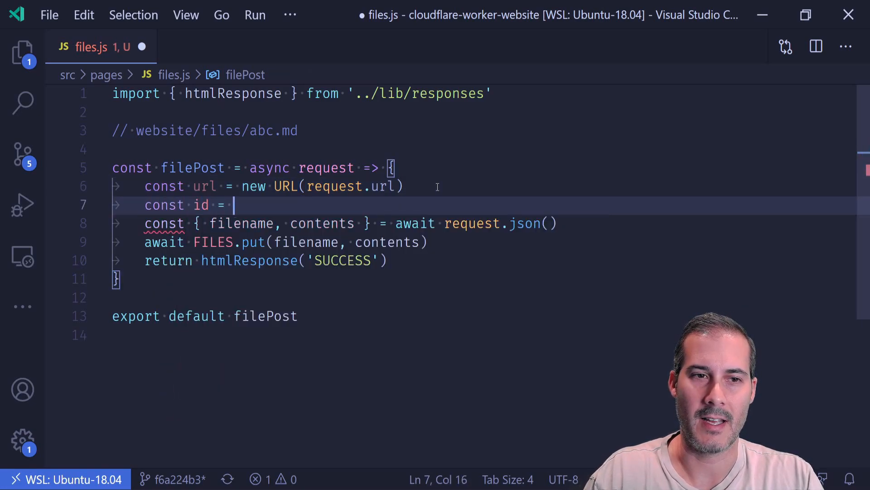
text(url.substring)
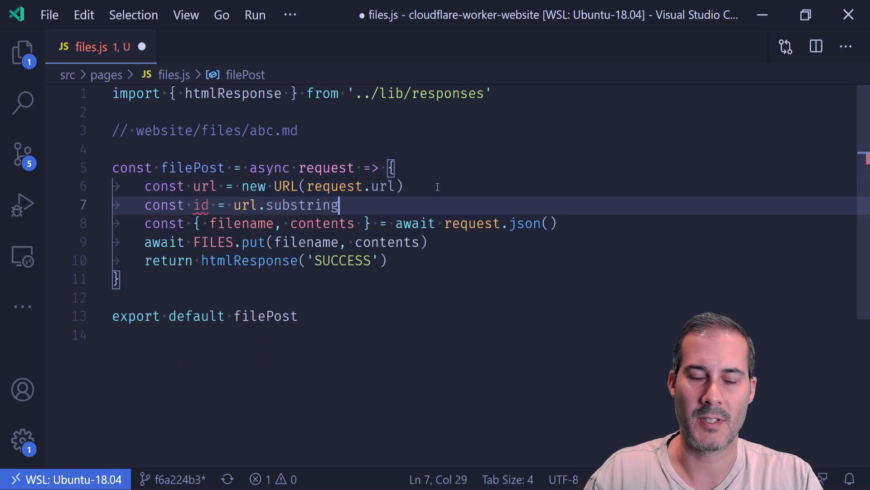
text(()
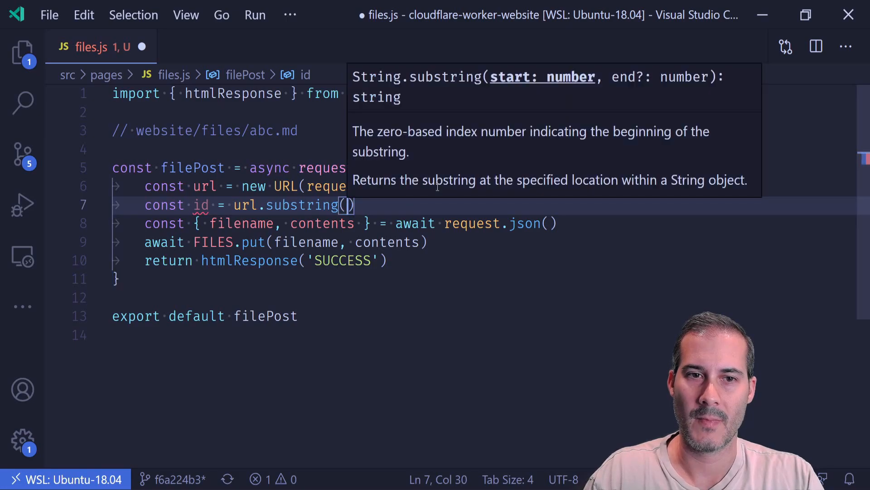
text(7)
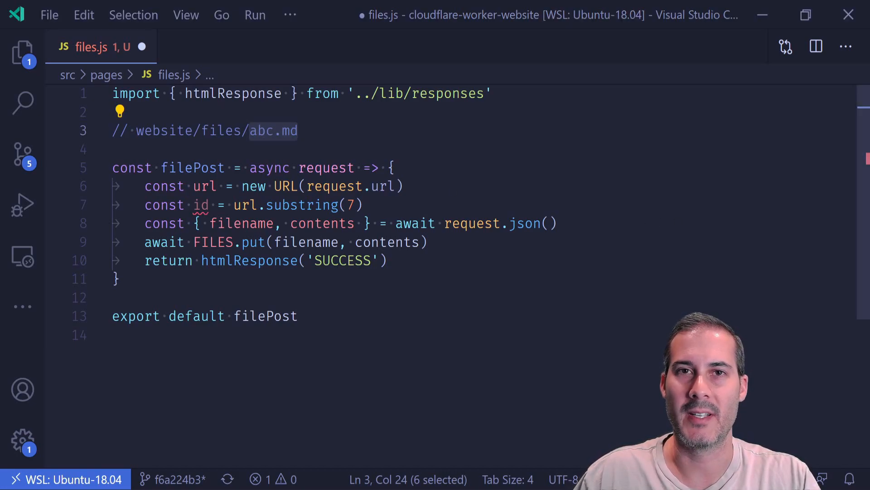
drag(144, 186, 362, 205)
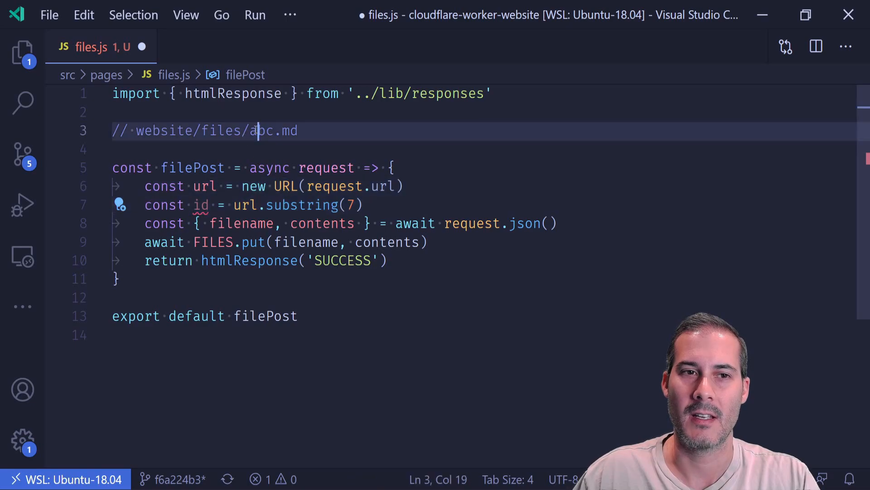
double_click(263, 131)
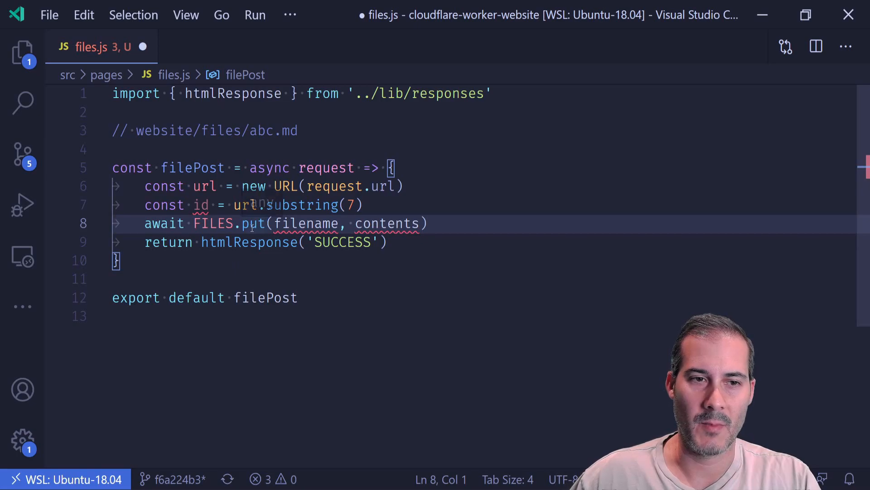
Change FILES.put to const file = await FILES.get(id) for the response
double_click(254, 223)
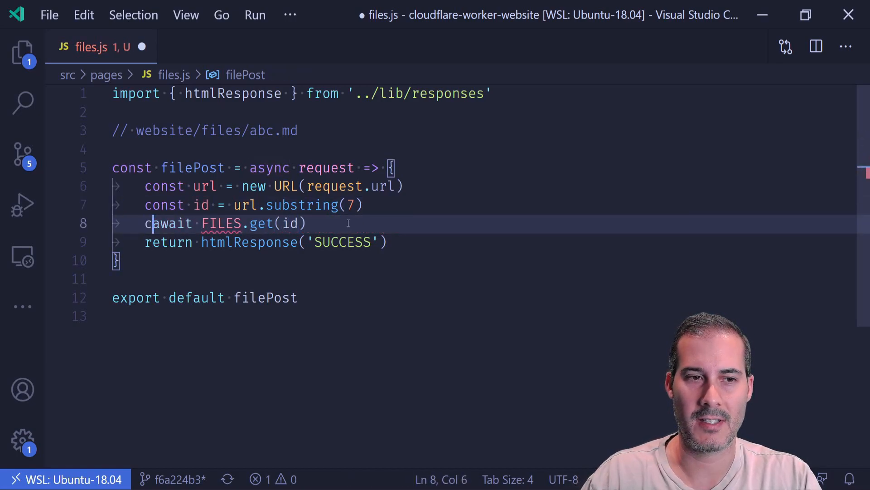
text(const file =)
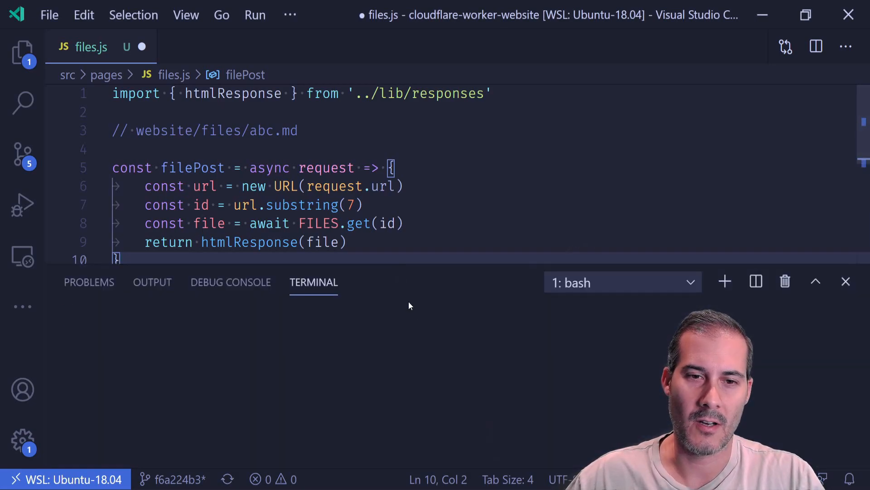
Run npm i marked and import marked at the top of files.js
text(npm i marked)
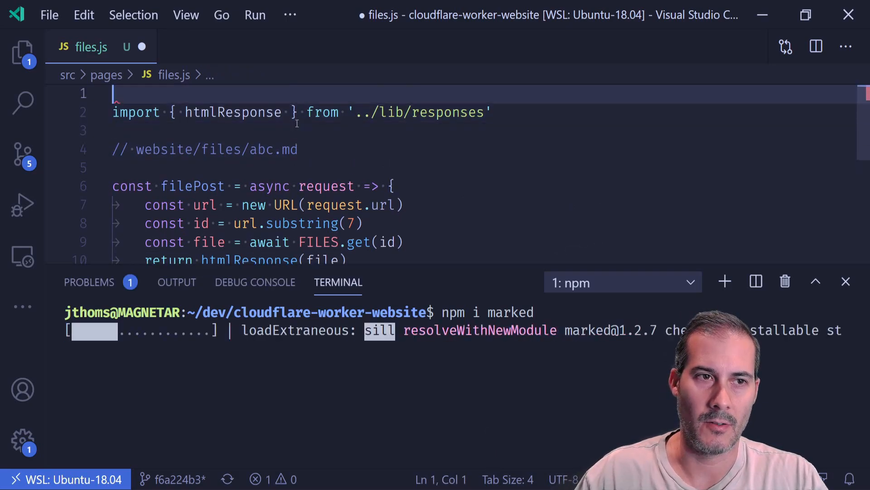
text(import marked from 'marked)
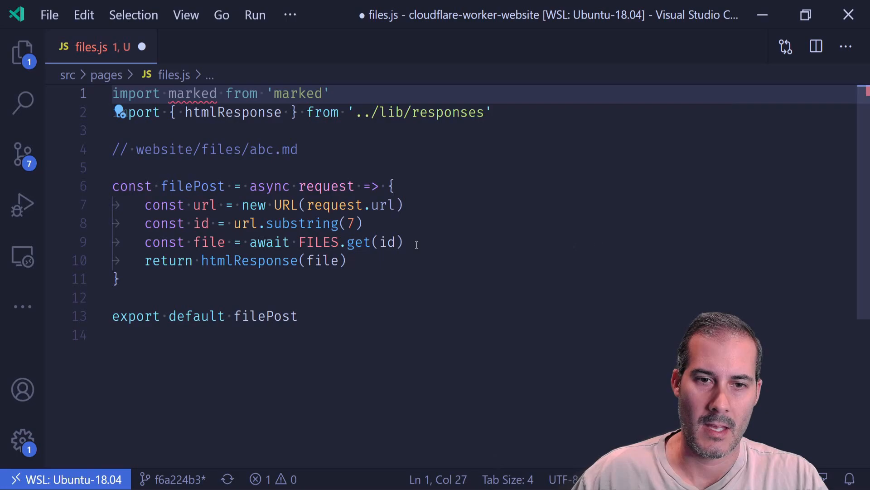
Convert the file with const markdown = marked(file) and return htmlResponse(markdown)
text(const)
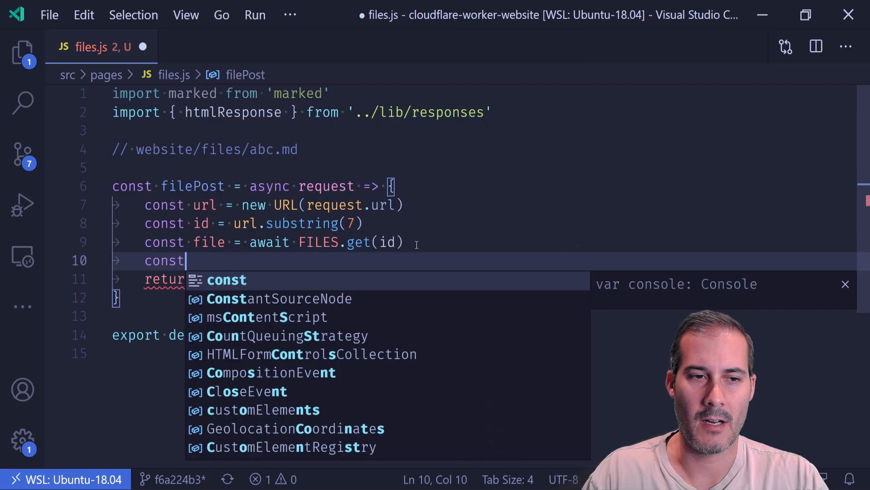
text(mark)
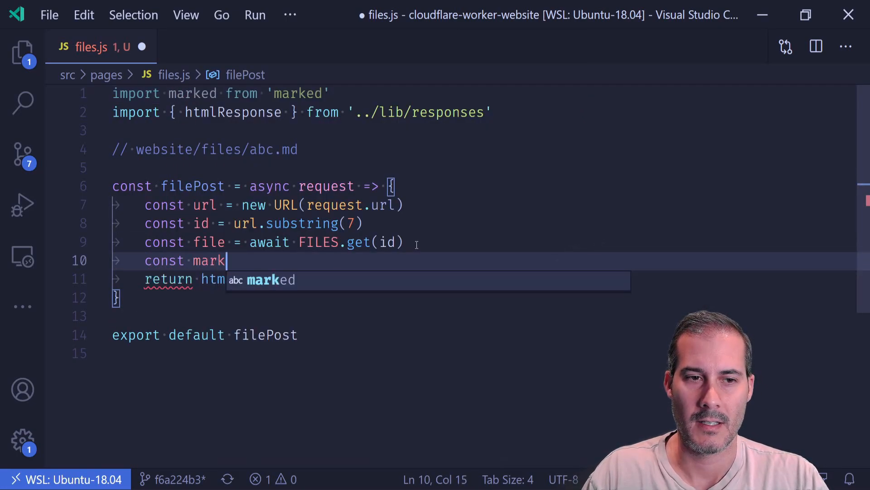
text(down = marked)
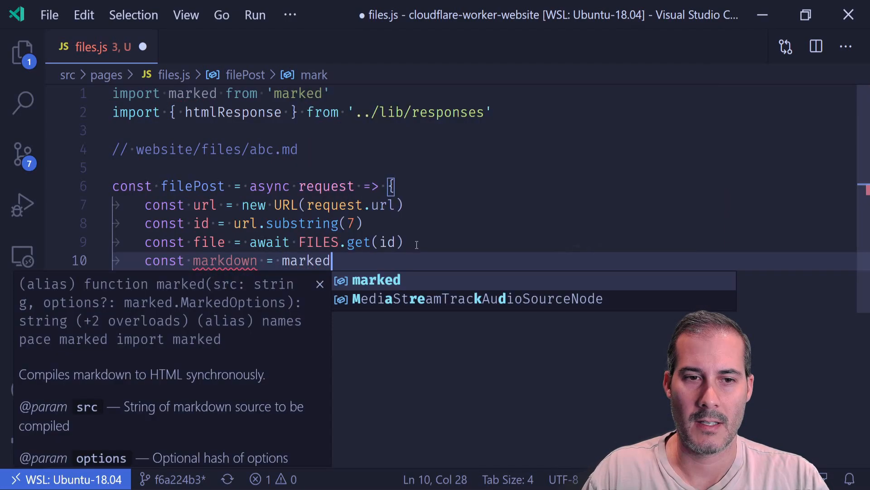
text((file)
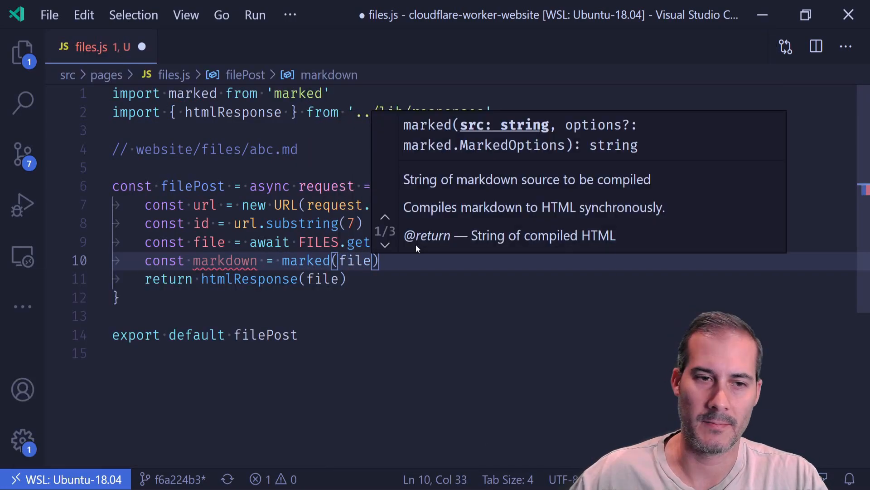
double_click(225, 261)
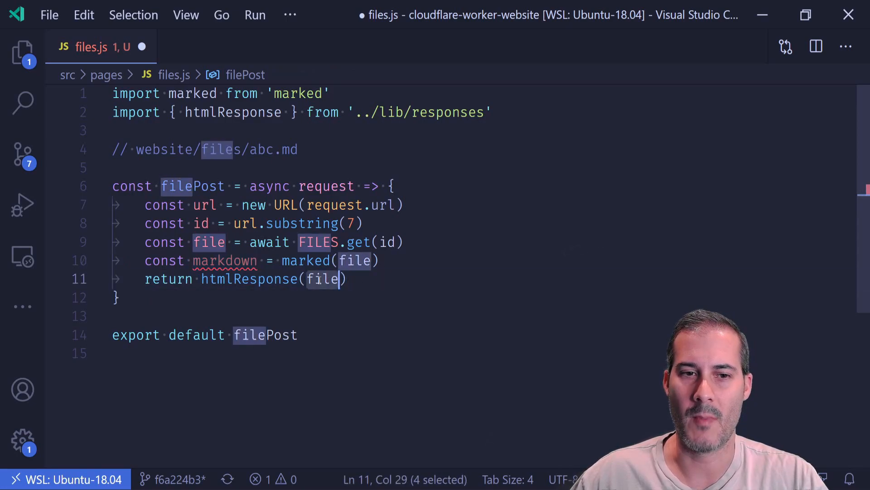
text(markdown)
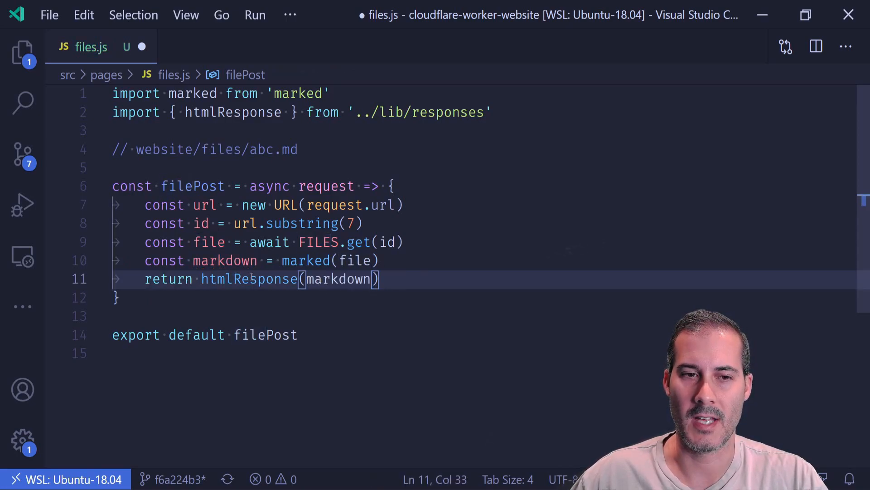
Rename markdown to html, save files.js and close it
text(ht)
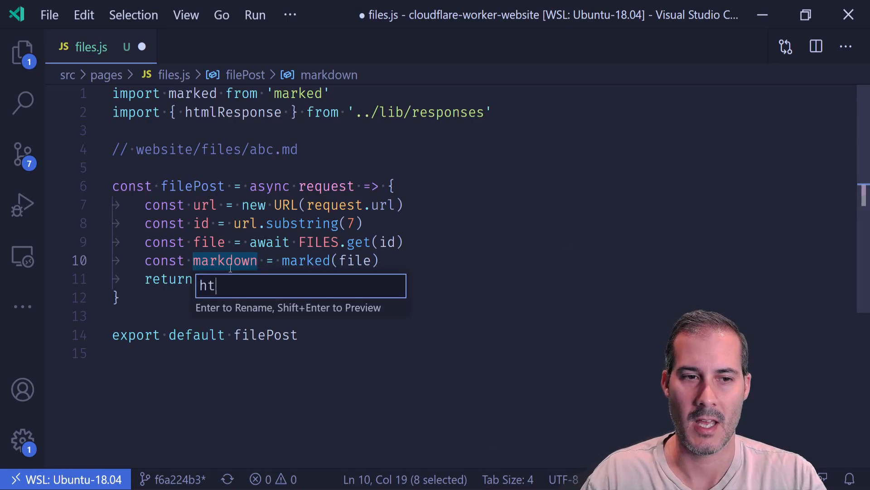
key(Enter)
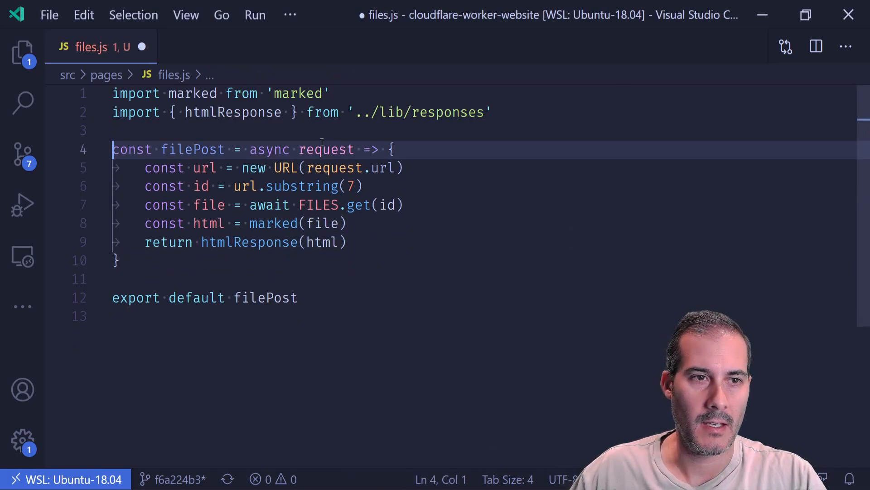
key(Ctrl+S)
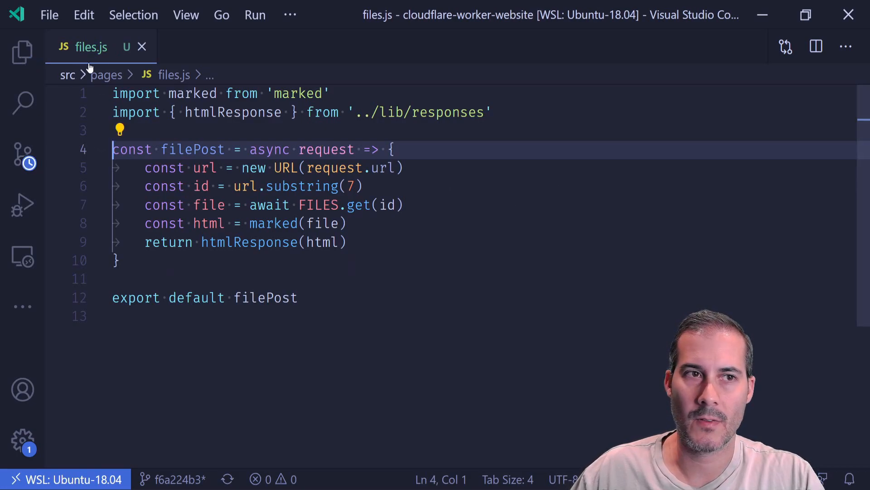
key(Ctrl+A)
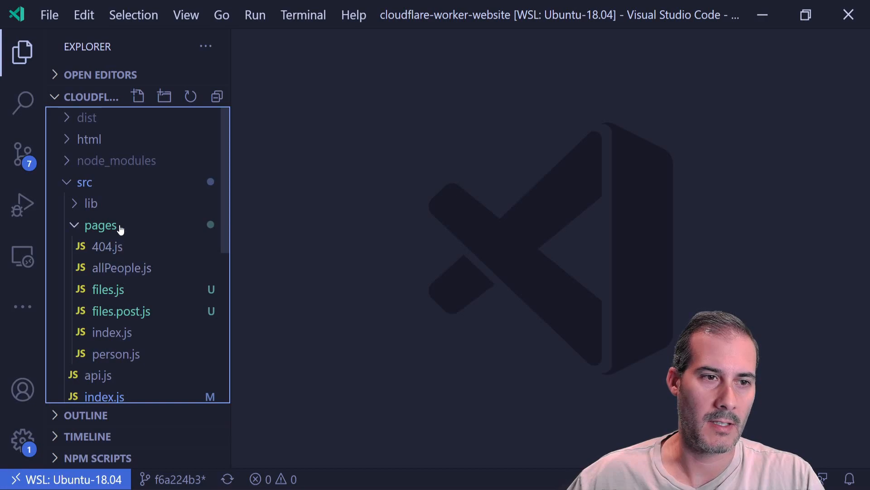
Create files.list.js in src/pages and paste in the files handler code
click(100, 225)
text(files.list.)
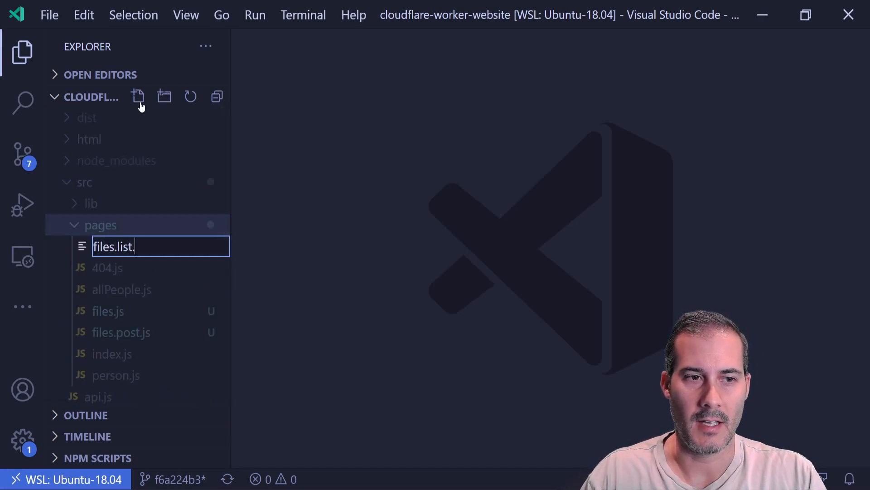
key(Enter)
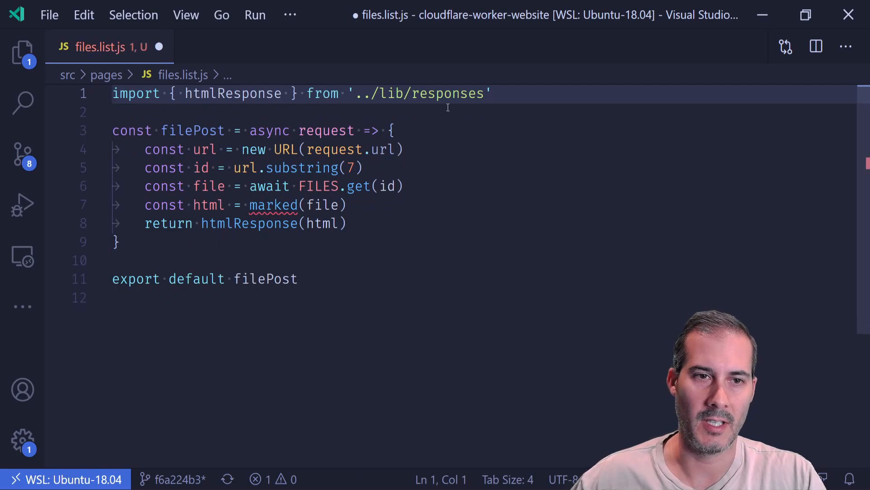
Drop the url/id lines and request parameter; call FILES.list() into files
click(422, 150)
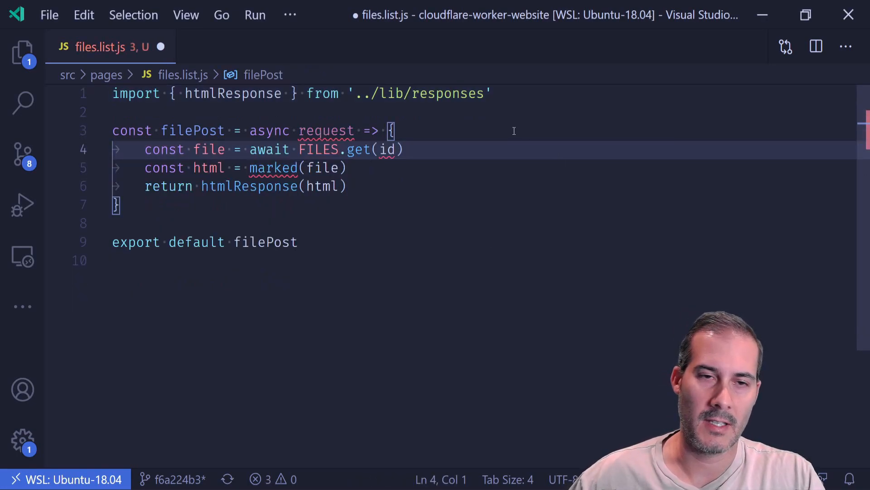
double_click(325, 130)
text(())
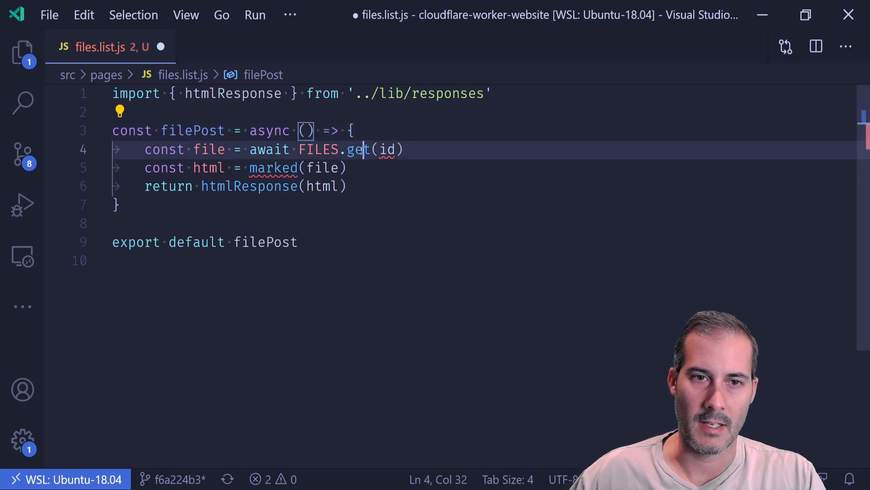
double_click(359, 148)
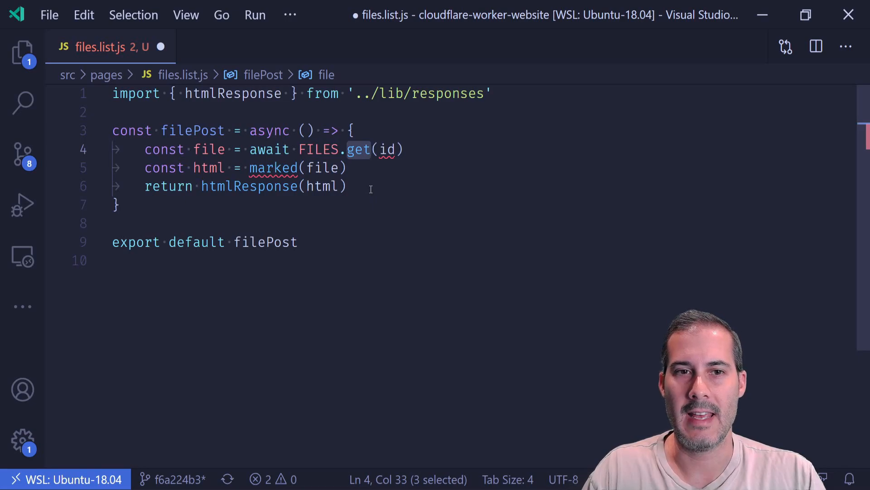
text(list)
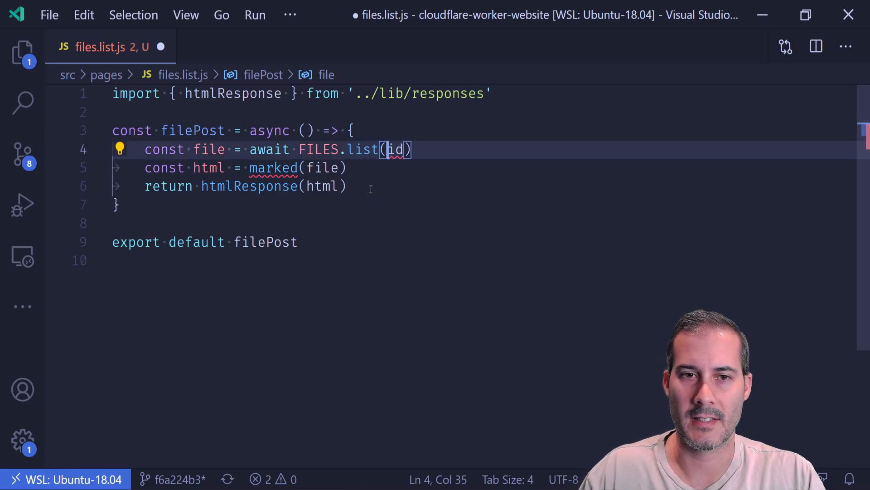
key(Backspace)
text(s)
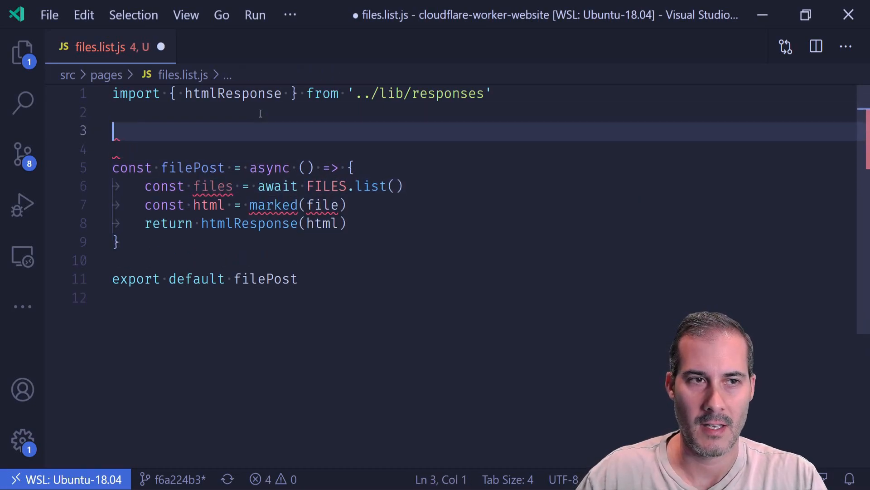
Declare const fileToLi = file => with a template literal body
text(c)
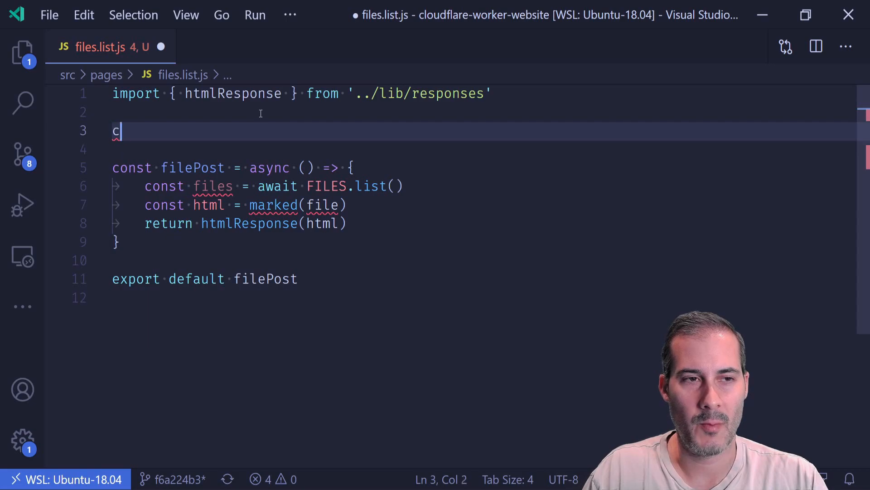
text(onst file)
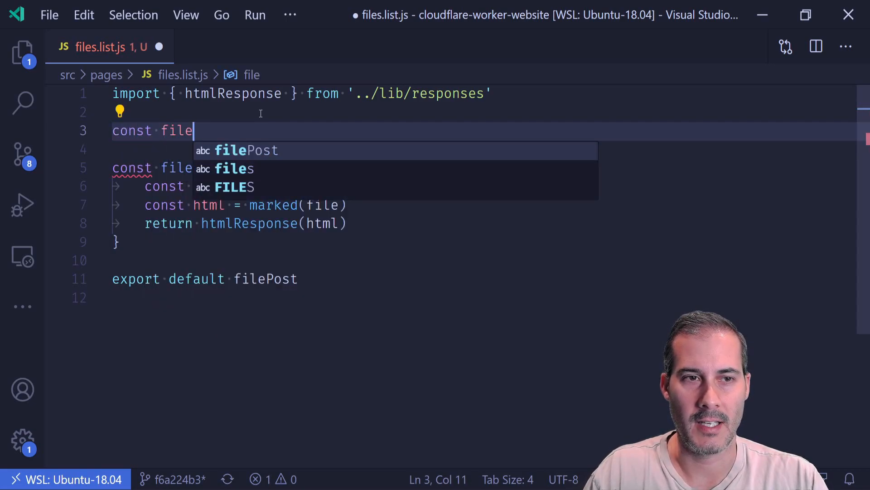
text(T)
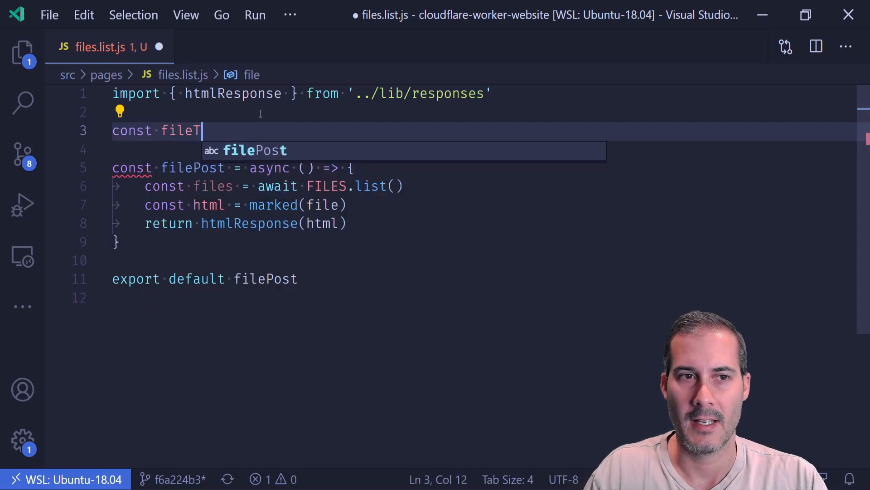
text(oLi =)
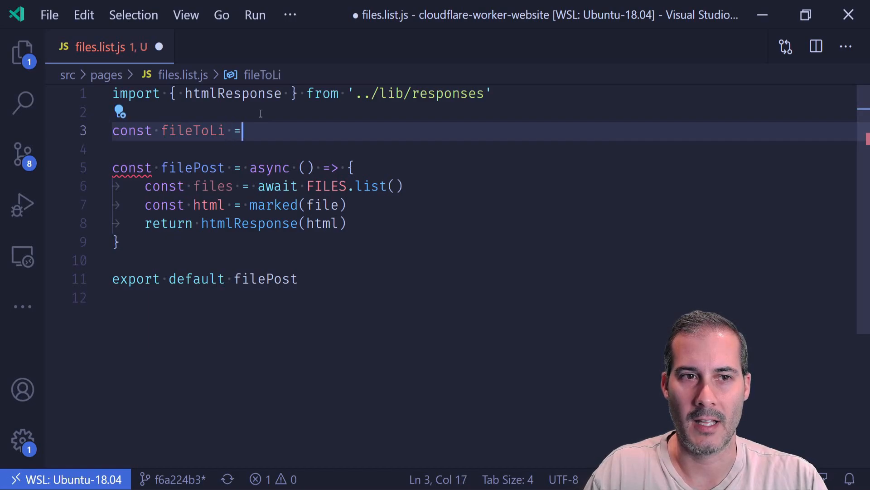
text(file => `)
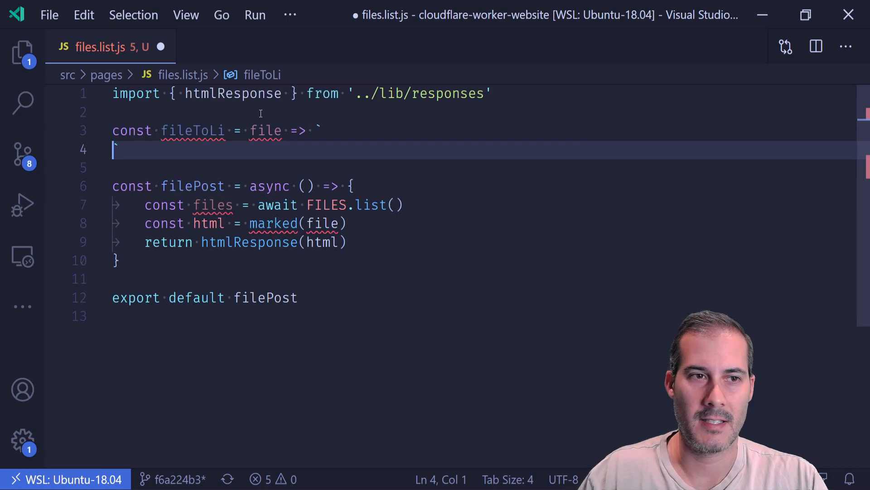
key(Enter)
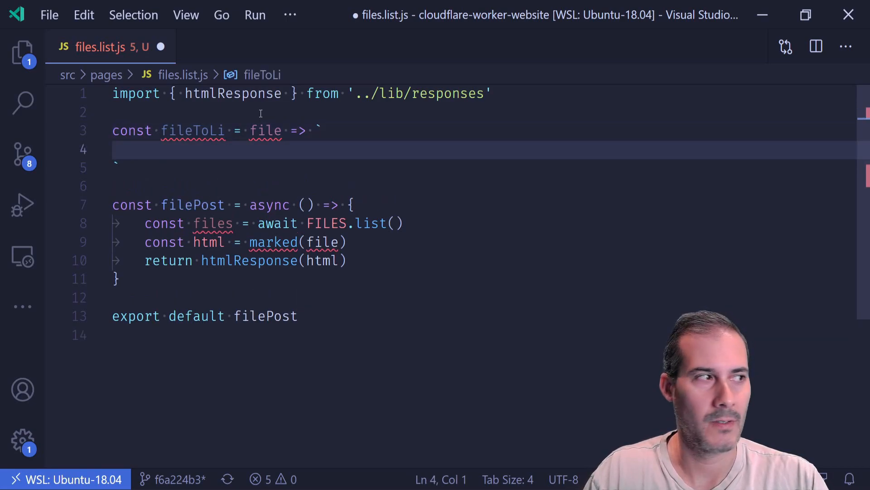
Write <li><a href="/files/${file.name}">${file.name}</a></li> inside the template
text(<li>)
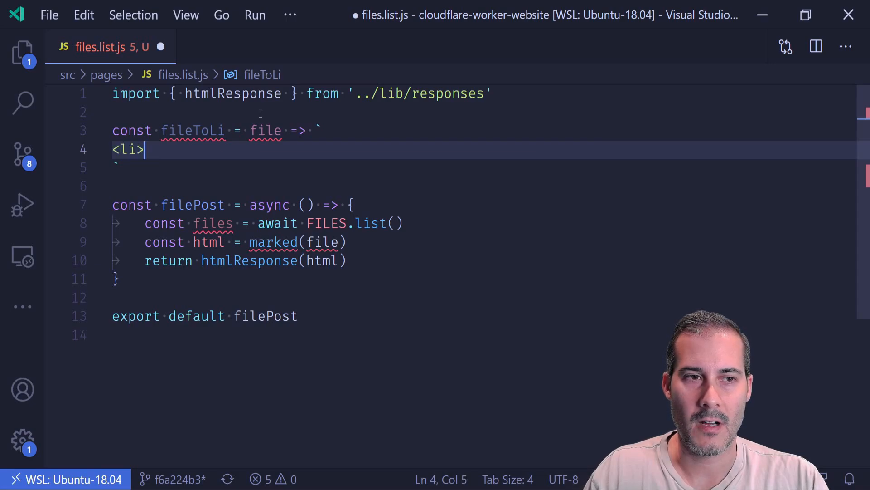
text(</li>)
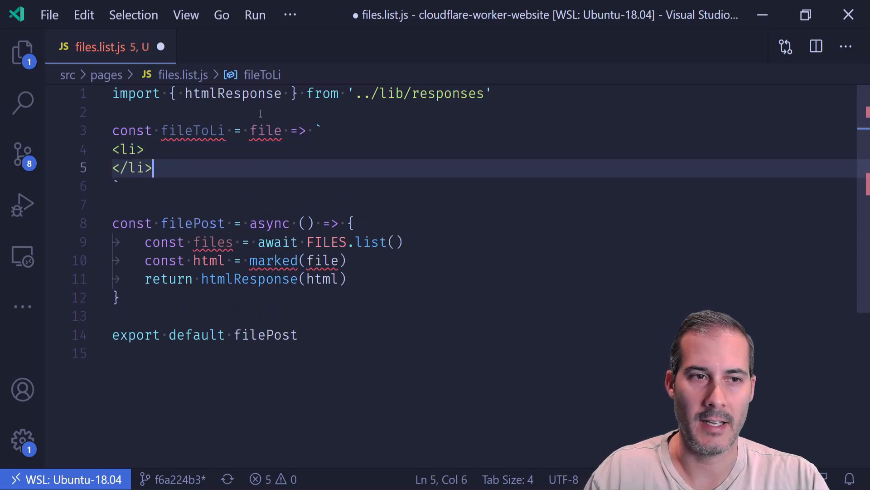
text(<a)
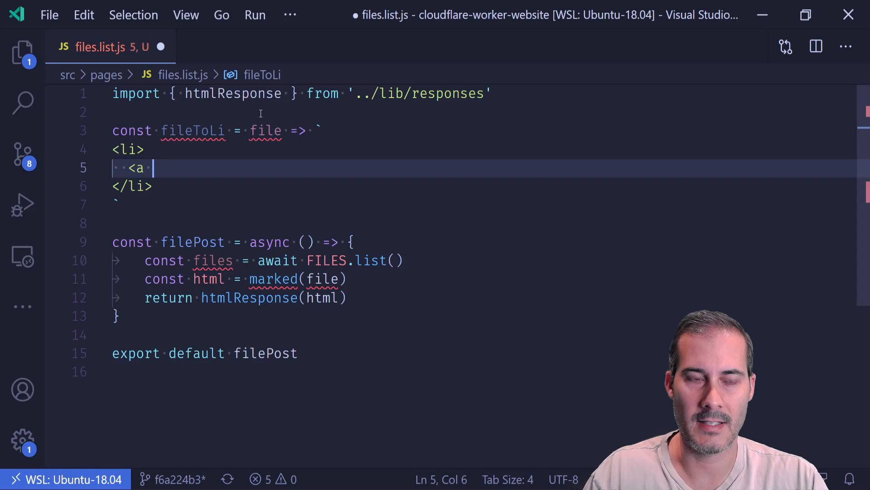
text(href="/file)
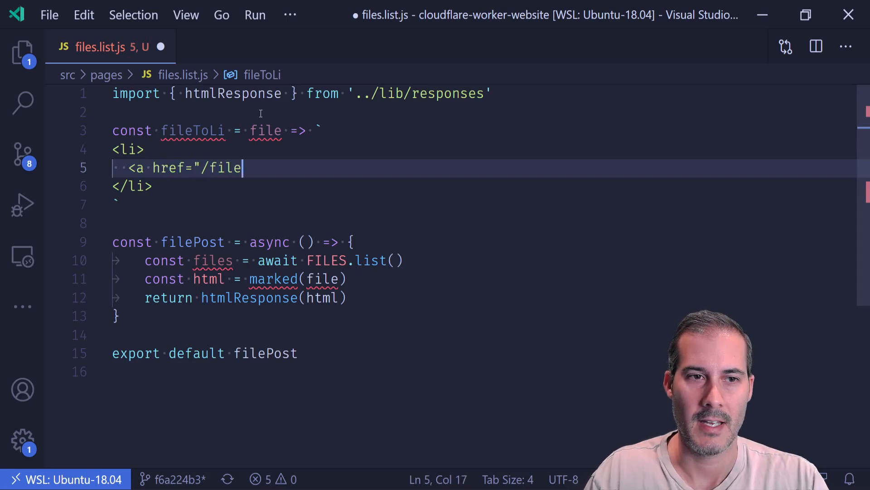
text(s)
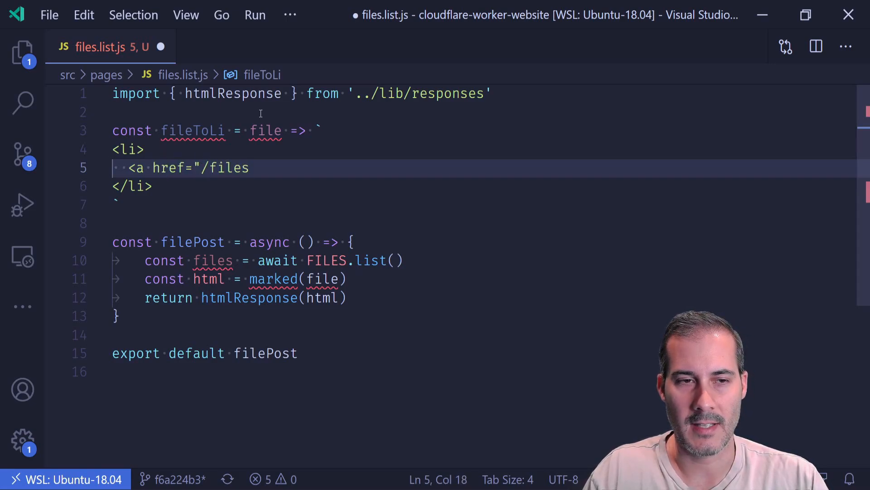
text(/)
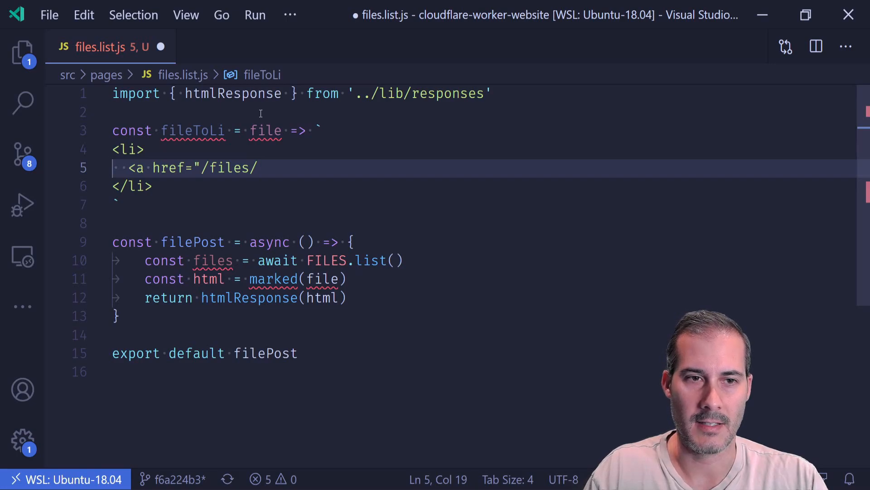
text(${file.)
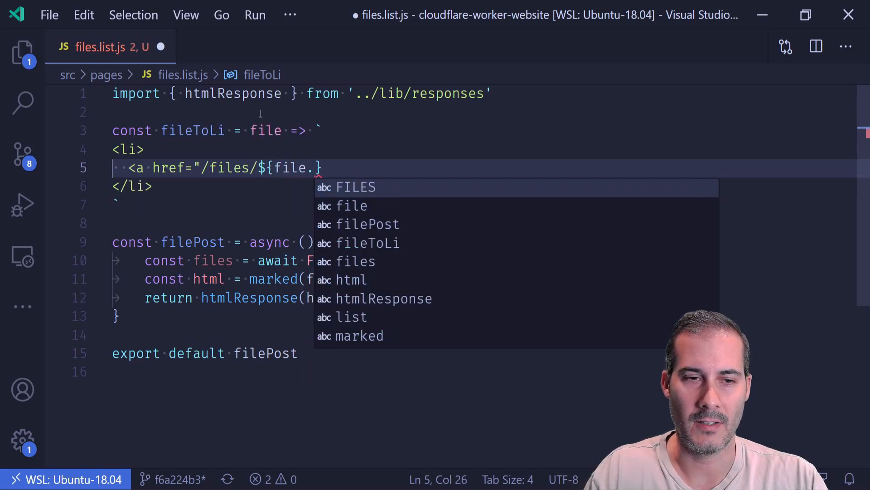
text(name}">)
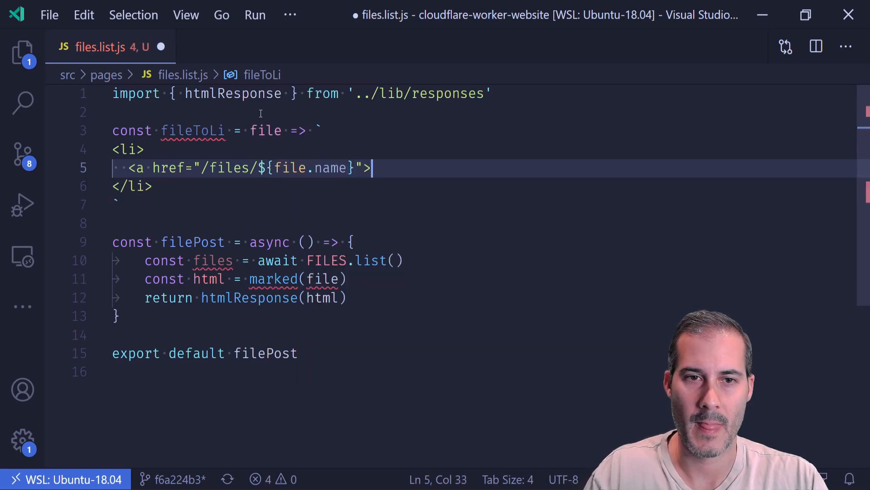
text(${f)
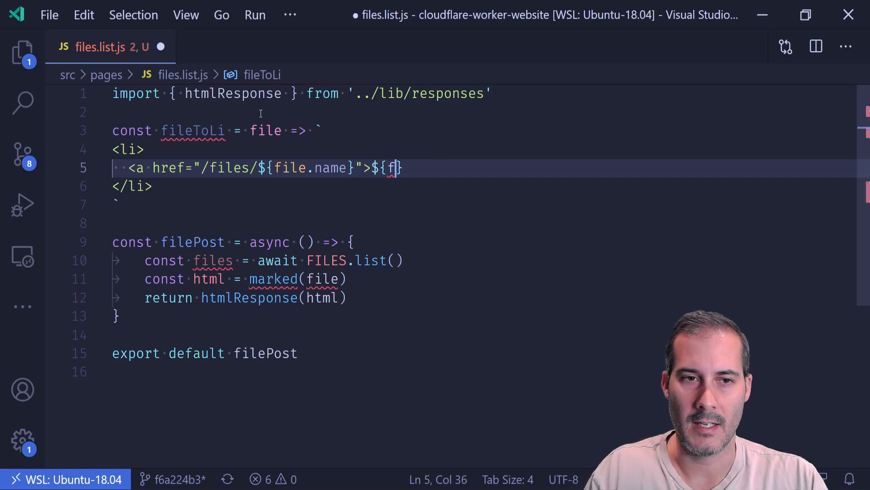
text(ile.n)
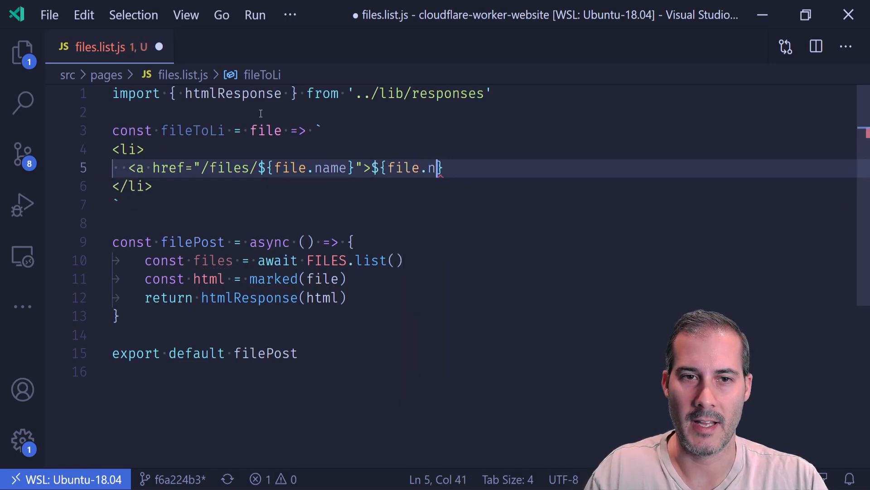
text(ame}</a>)
text(const)
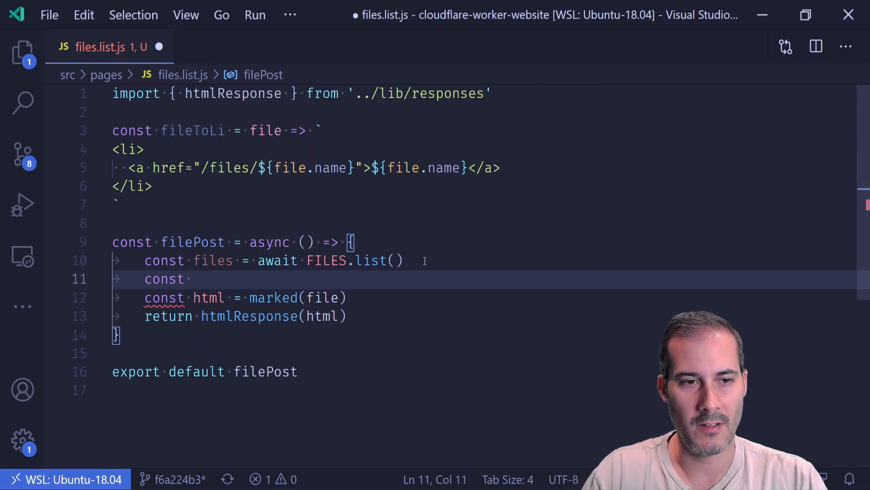
Build lis as files mapped through fileToLi and joined with ''
text(lis = files.map(f)
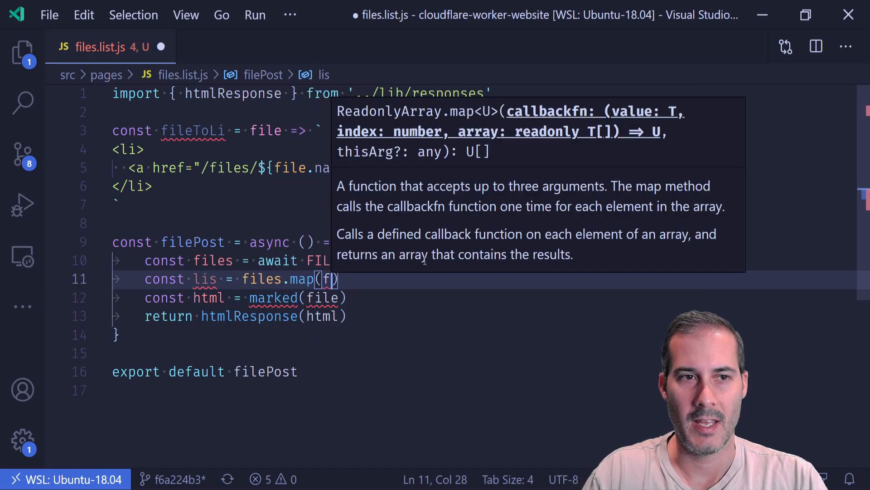
text(ileToLi)
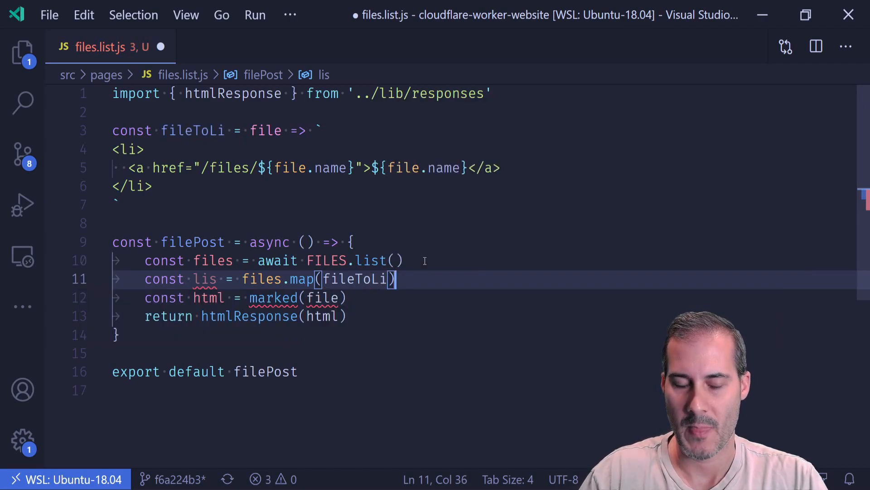
text(.)
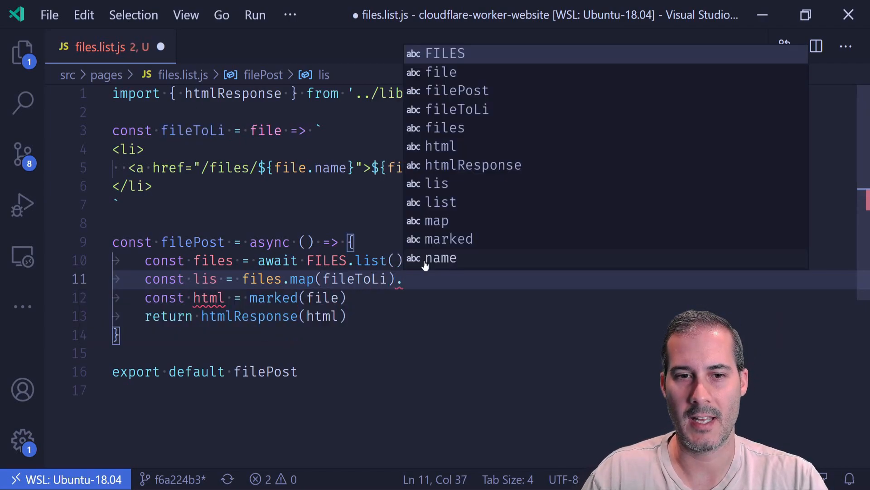
text(join())
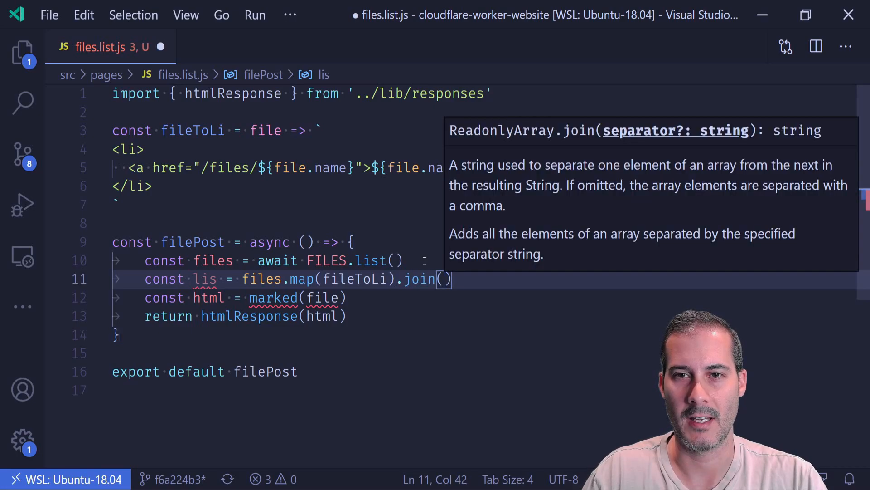
text('')
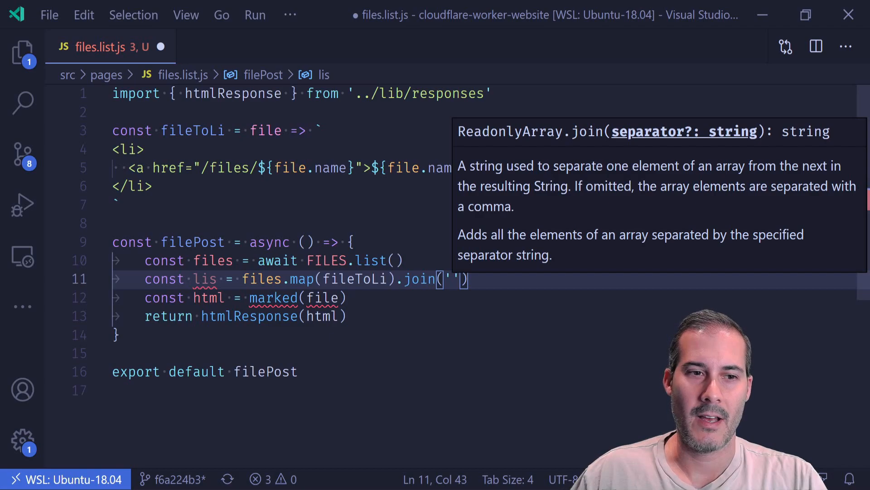
Replace marked(file) with the `<ul>${lis}</ul>` page body
double_click(273, 297)
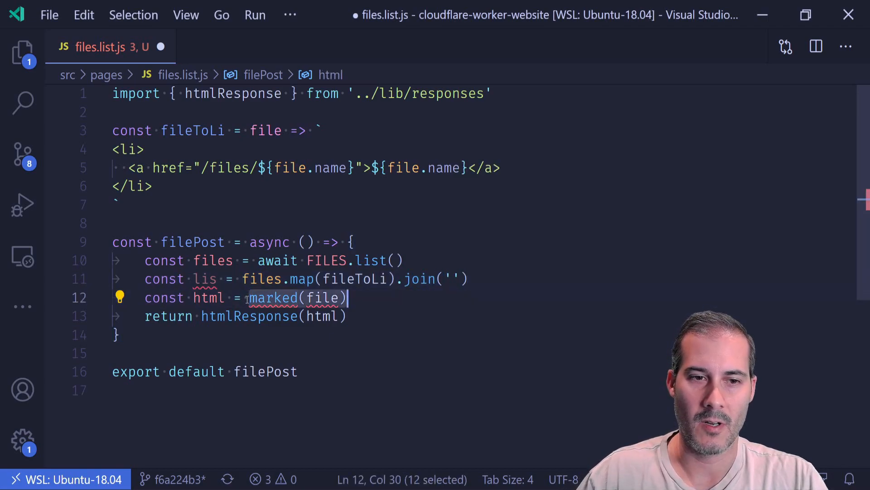
text(`<ul)
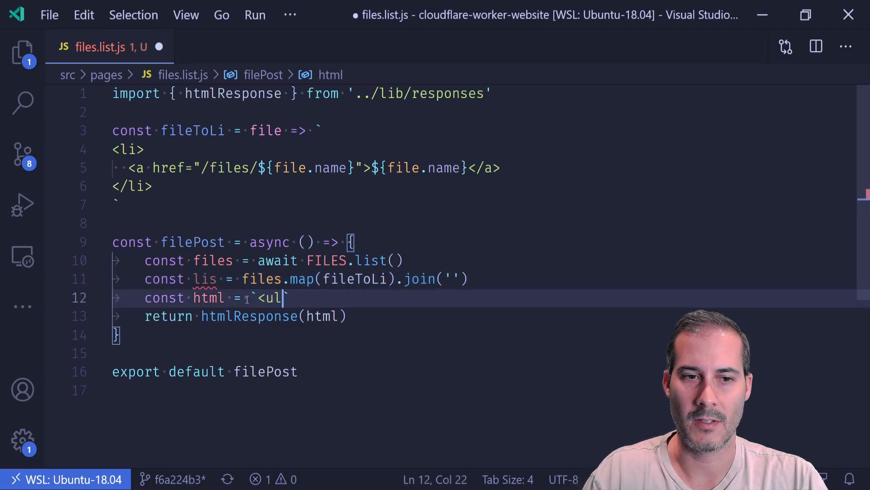
text(>${)
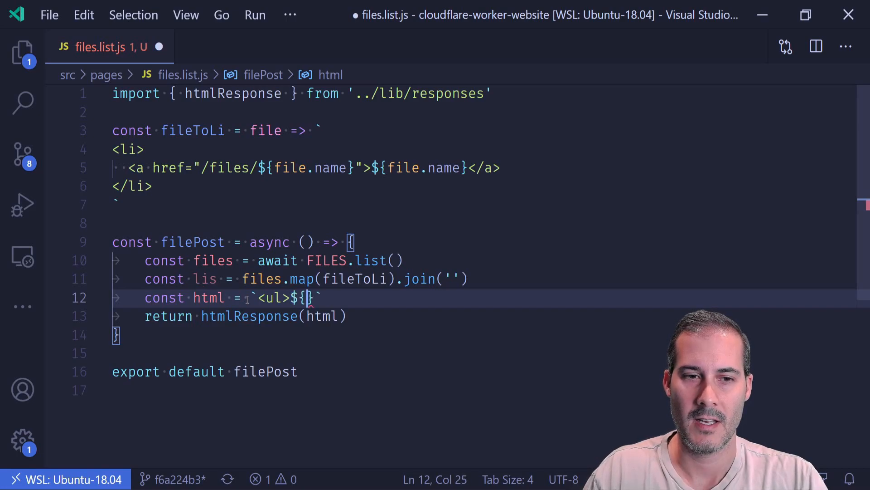
text(lis}<)
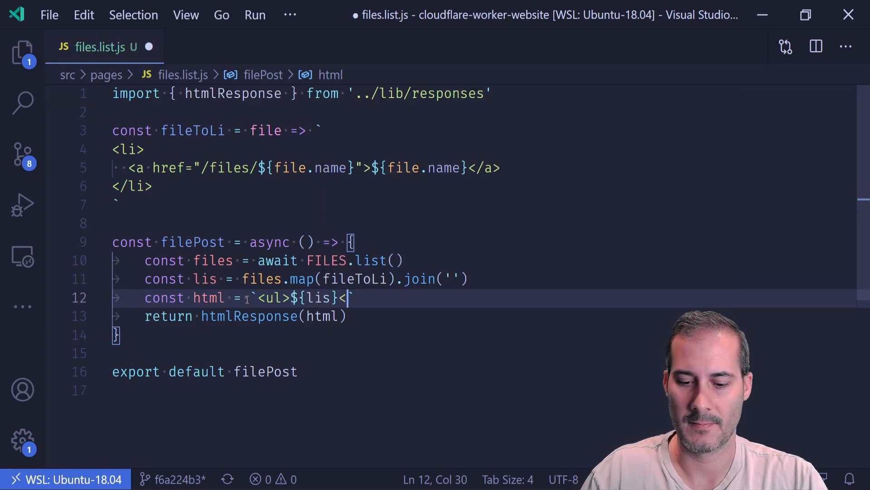
text(/ul>`)
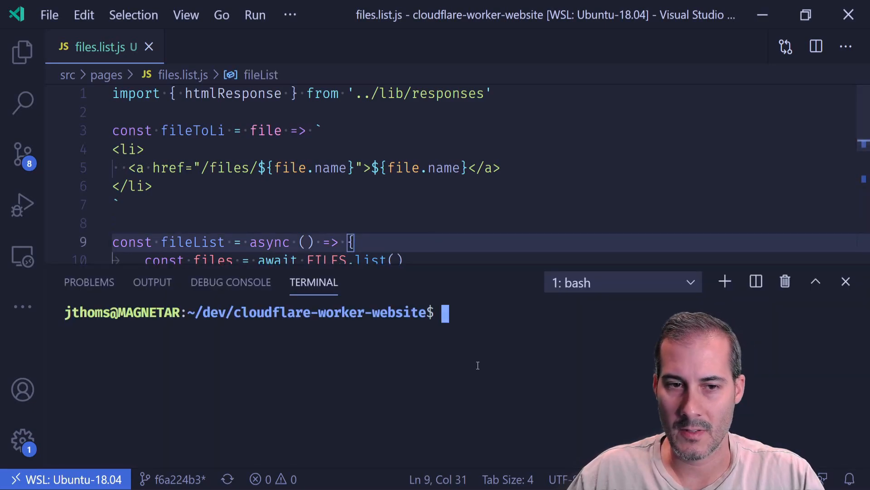
Run npm run preview and add a preview_id to the FILES kv_namespace in wrangler.toml
text(npm run)
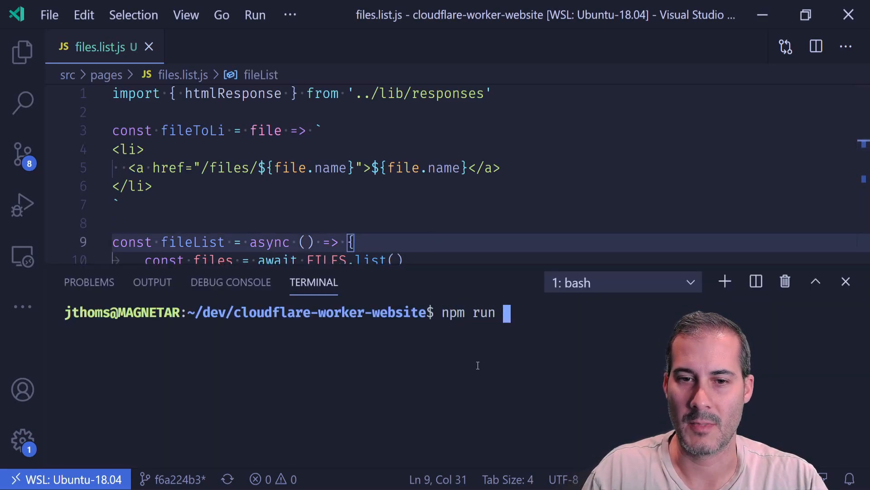
key(Enter)
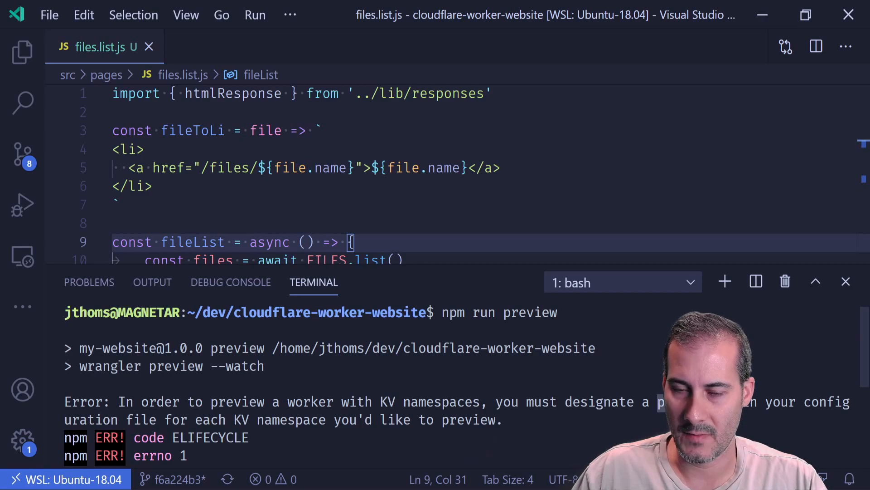
click(20, 52)
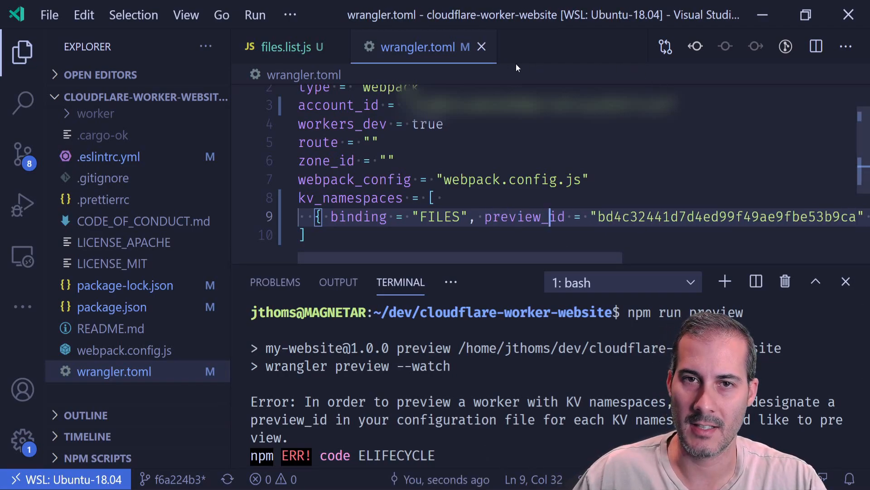
mouse_move(482, 47)
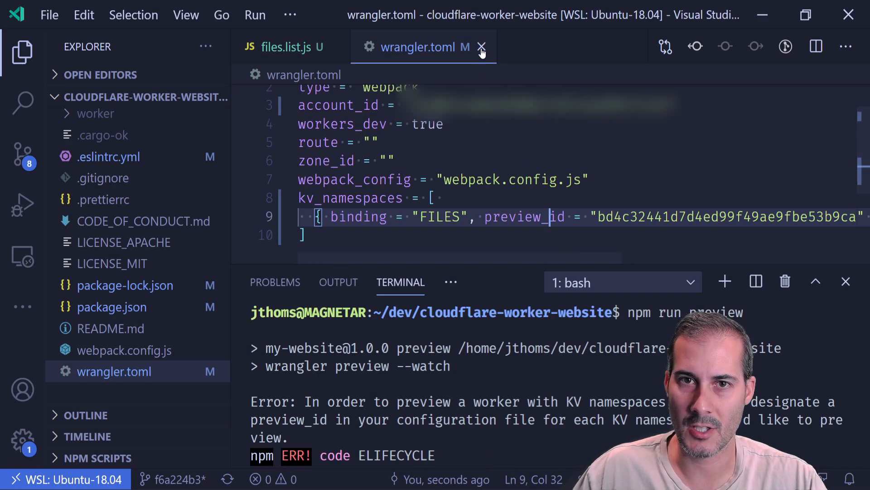
click(483, 45)
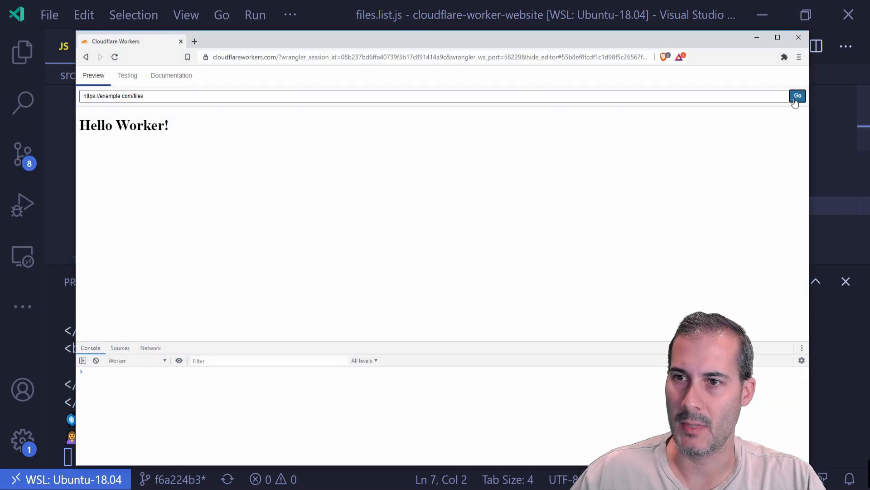
click(798, 96)
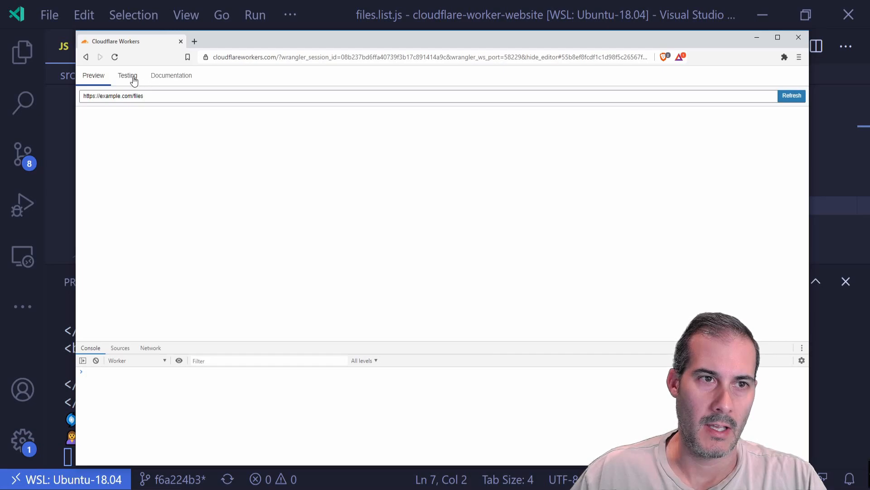
click(127, 75)
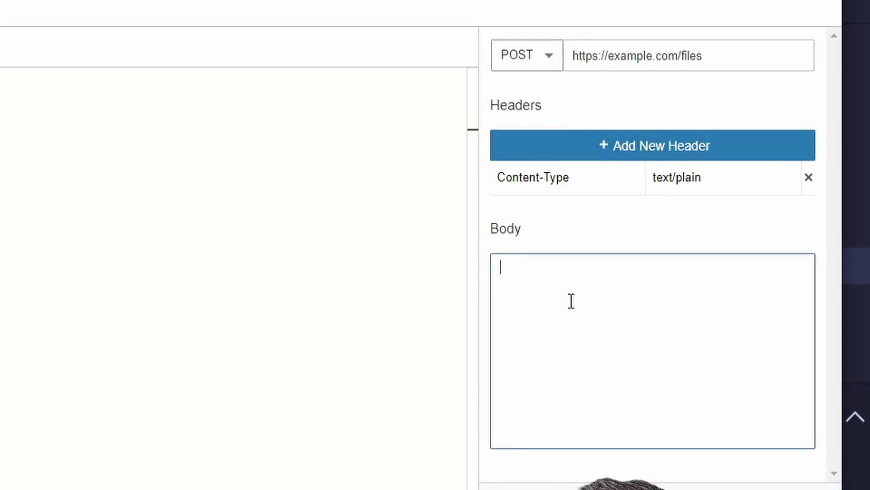
Write the JSON body with filename README.md and its markdown contents
text({)
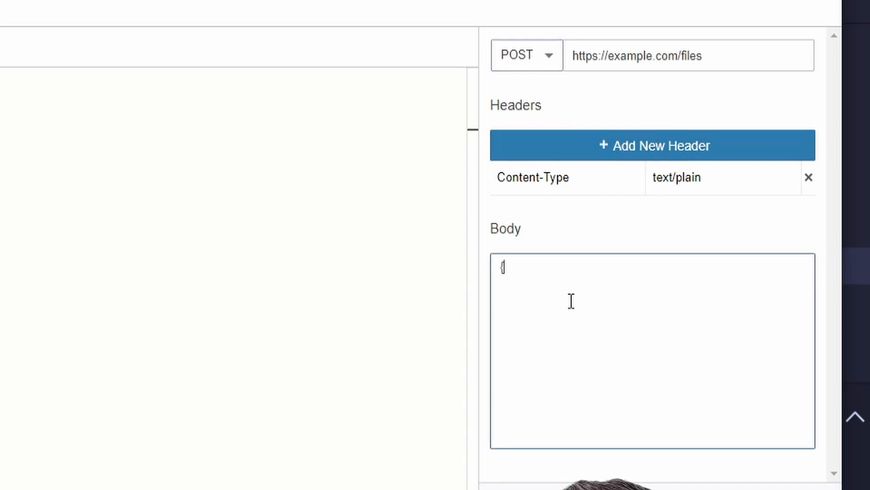
text(")
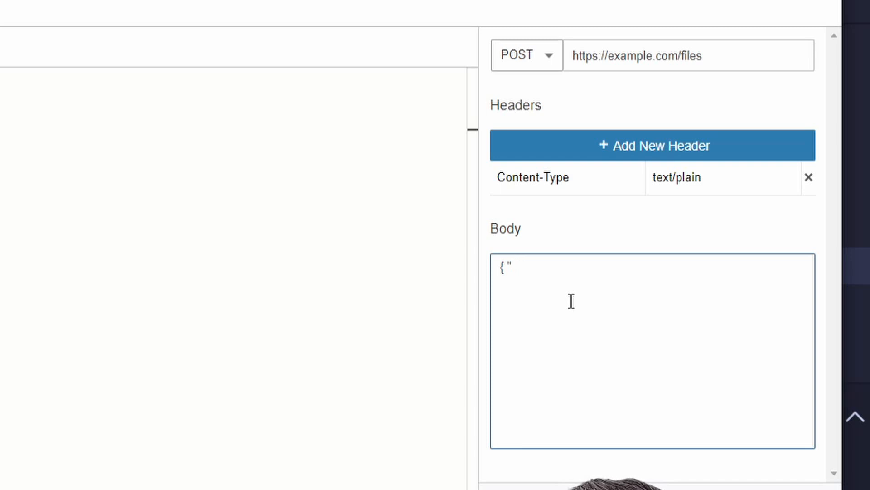
text(filename":)
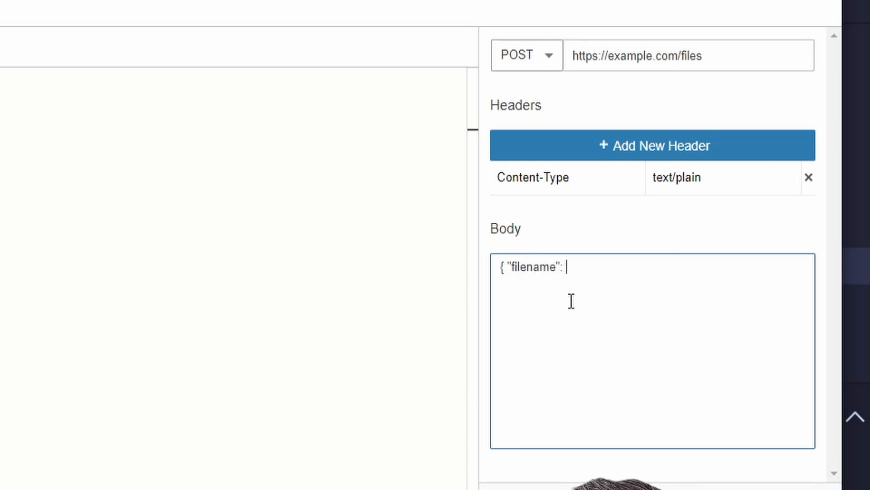
text(")
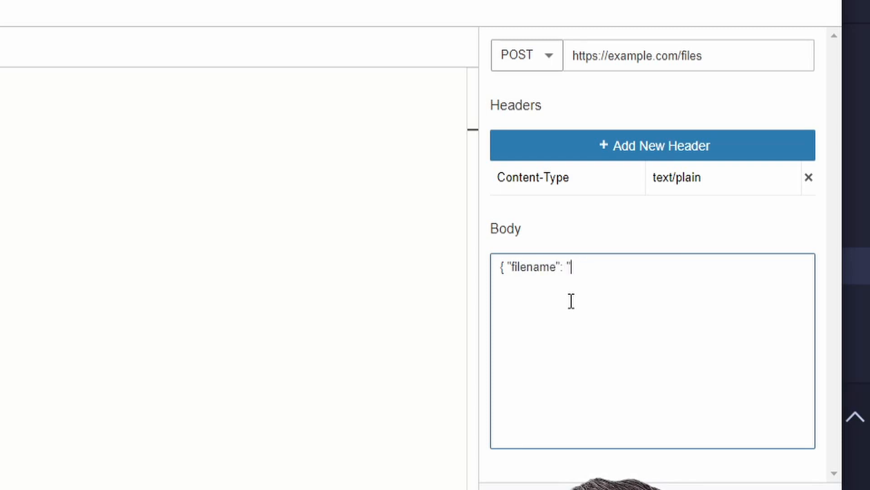
text(README)
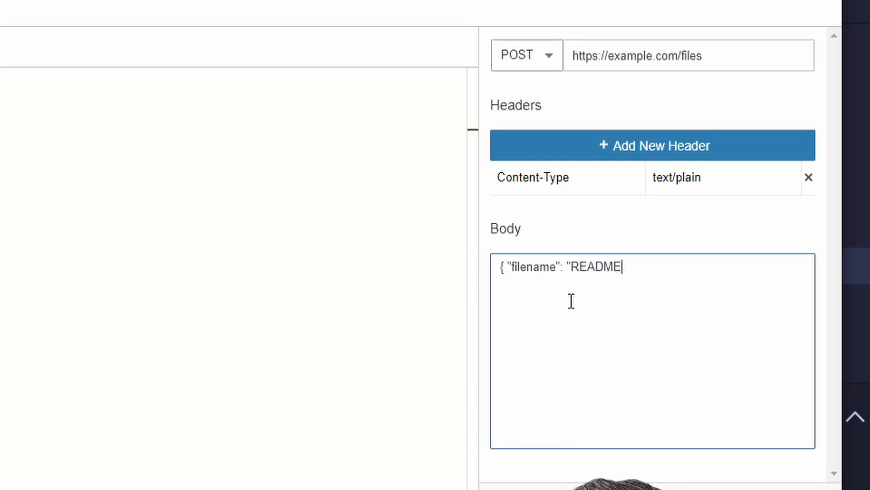
text(.md",)
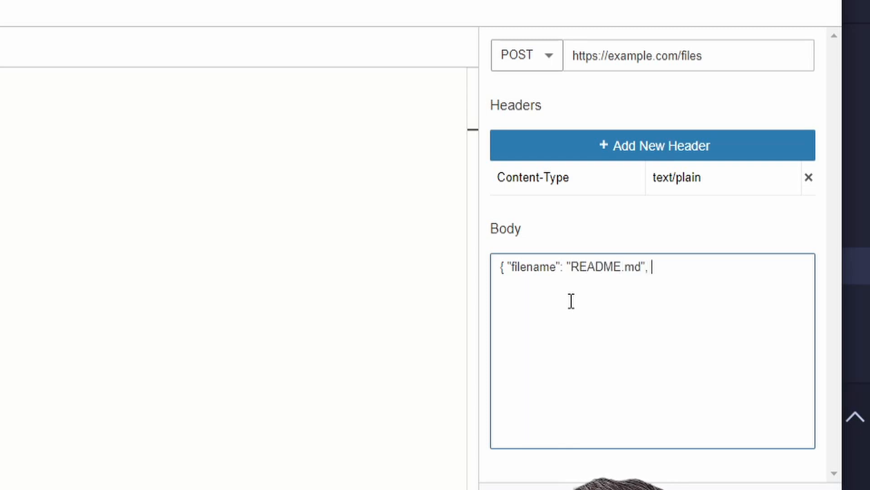
text("contentw)
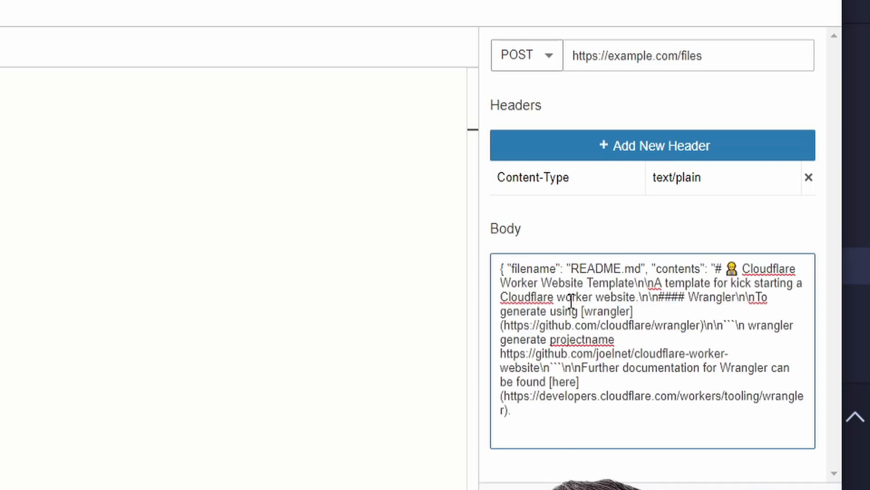
text(")
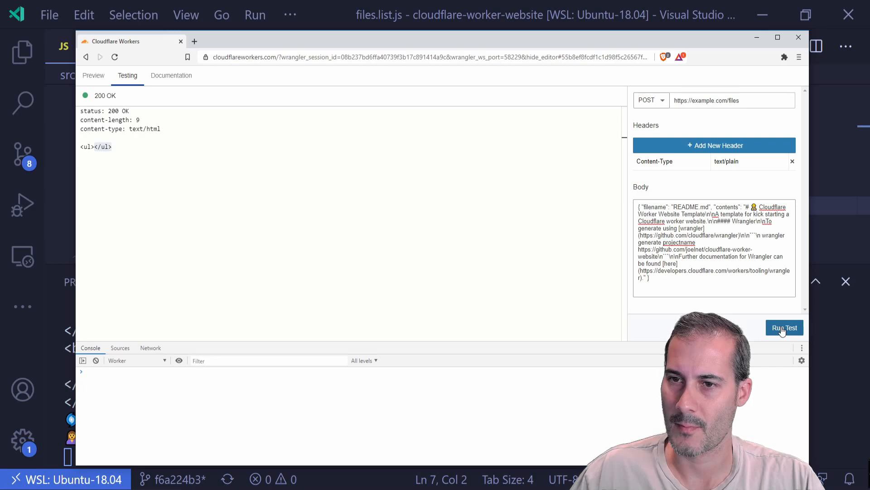
Send the POST to /files and see the SUCCESS response
click(785, 328)
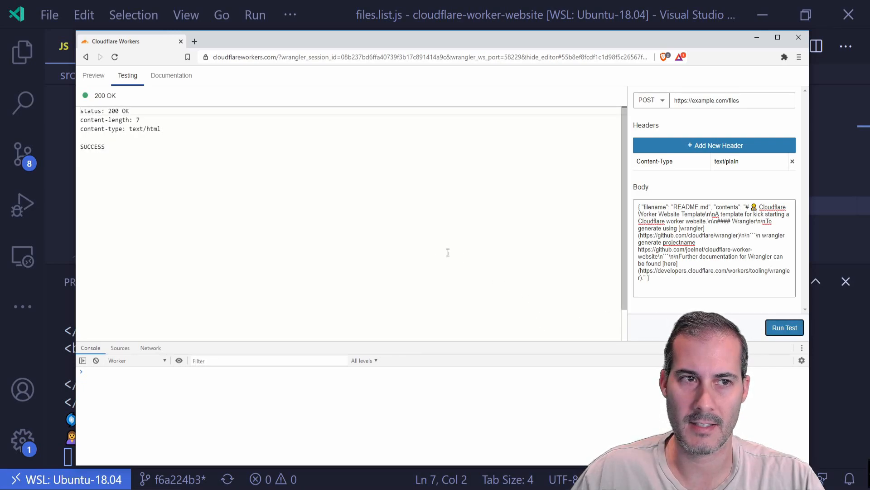
double_click(92, 147)
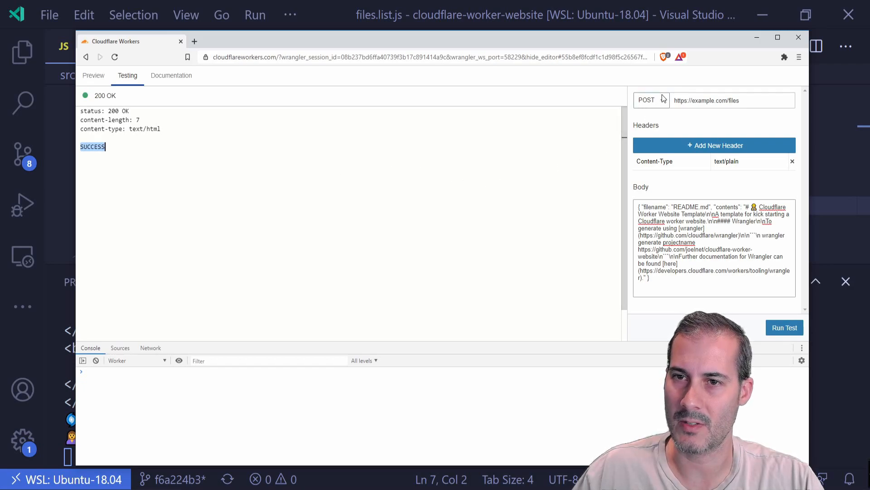
Send a GET request to /files and see README.md listed
click(651, 100)
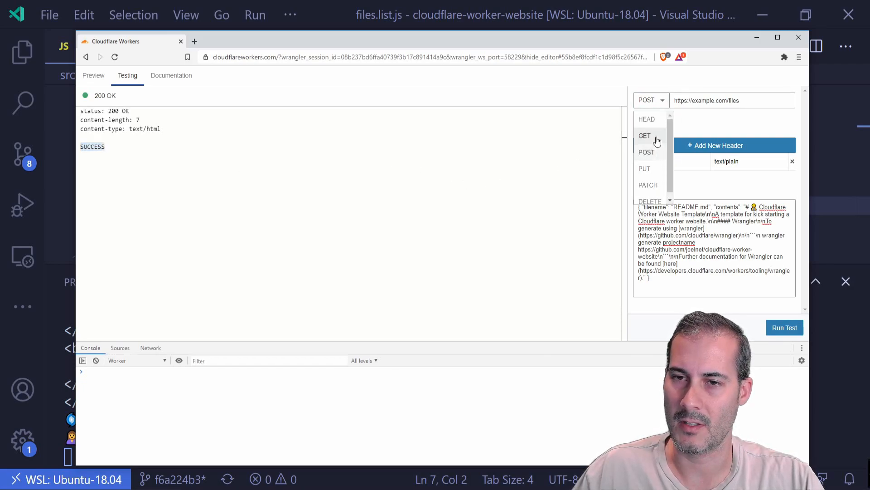
click(645, 136)
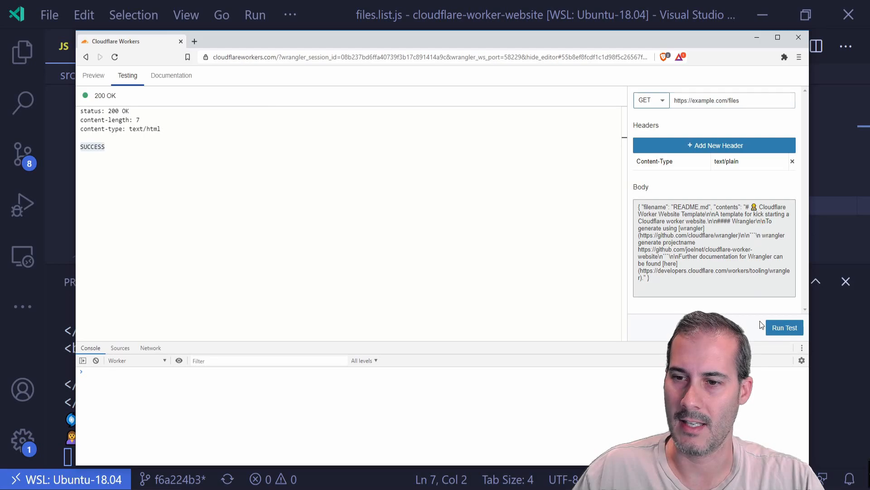
click(784, 327)
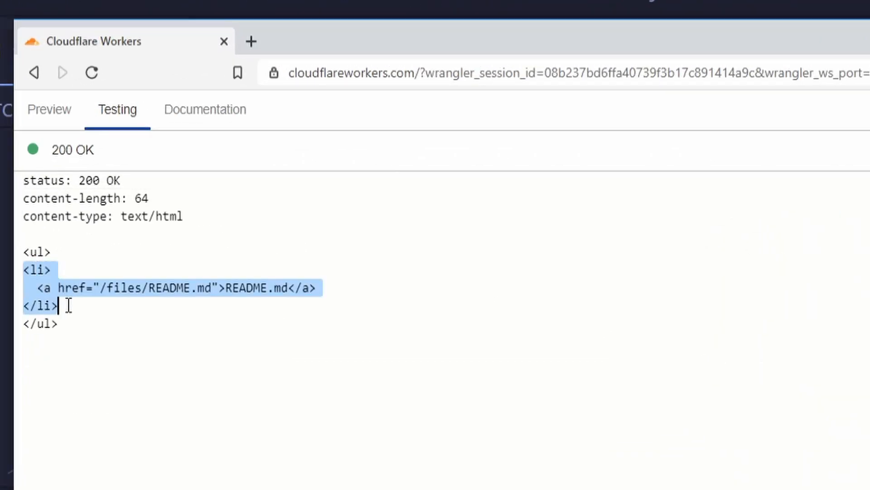
Reload /files in the live preview and follow the README.md link, hitting a url.substring error
click(156, 275)
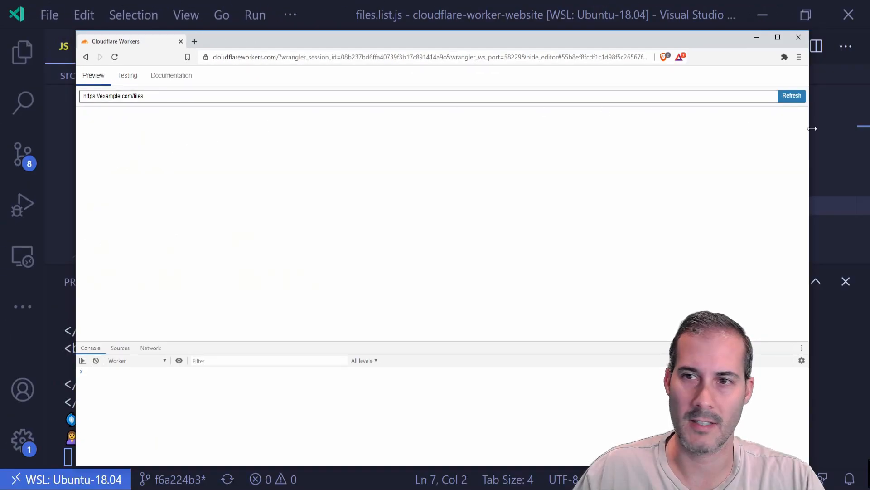
click(792, 96)
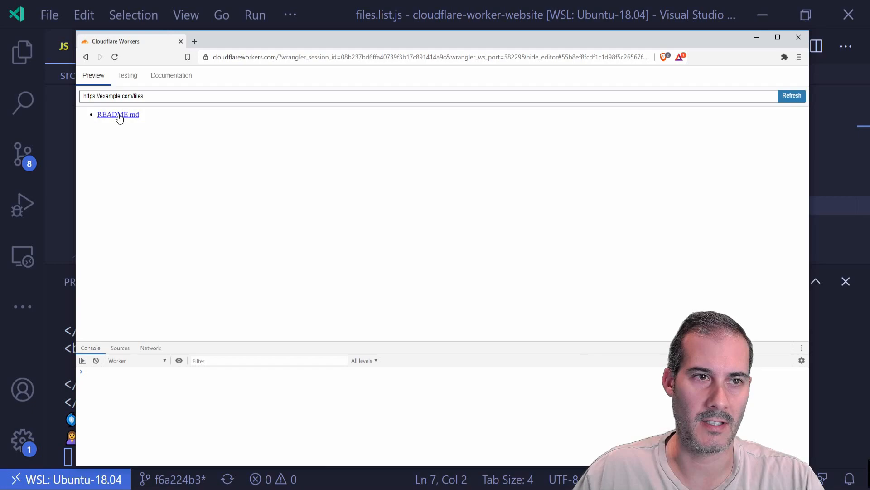
click(118, 114)
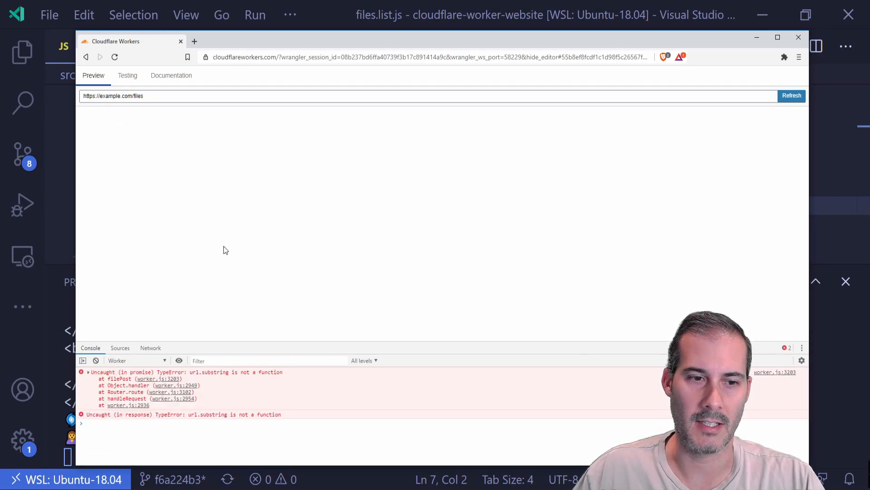
mouse_move(205, 379)
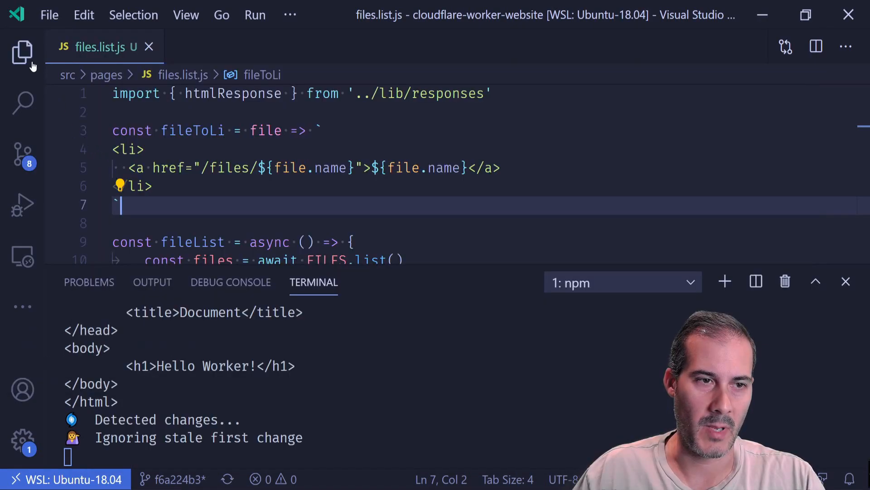
Open src/pages/files.js and fix the url substring expression deriving the file id
click(22, 51)
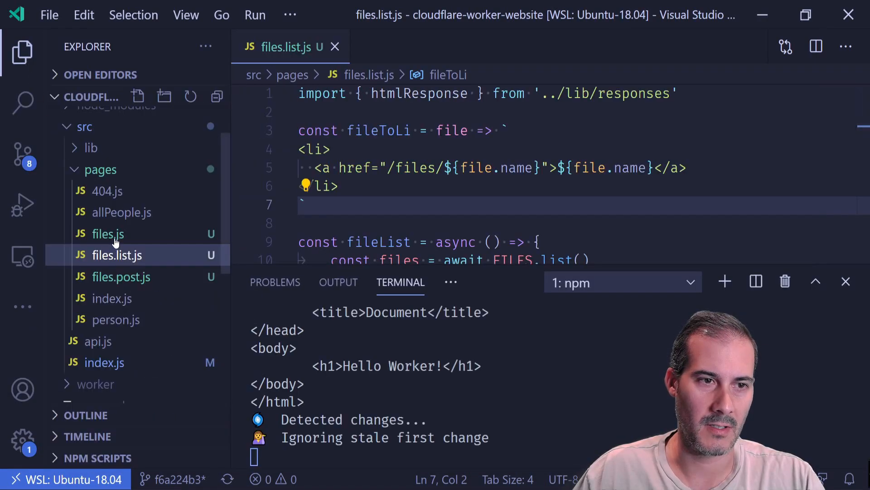
click(108, 234)
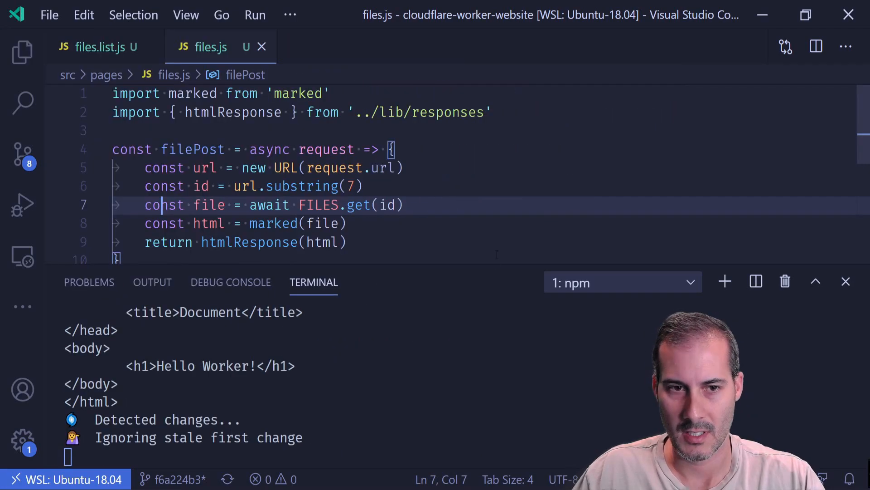
click(846, 281)
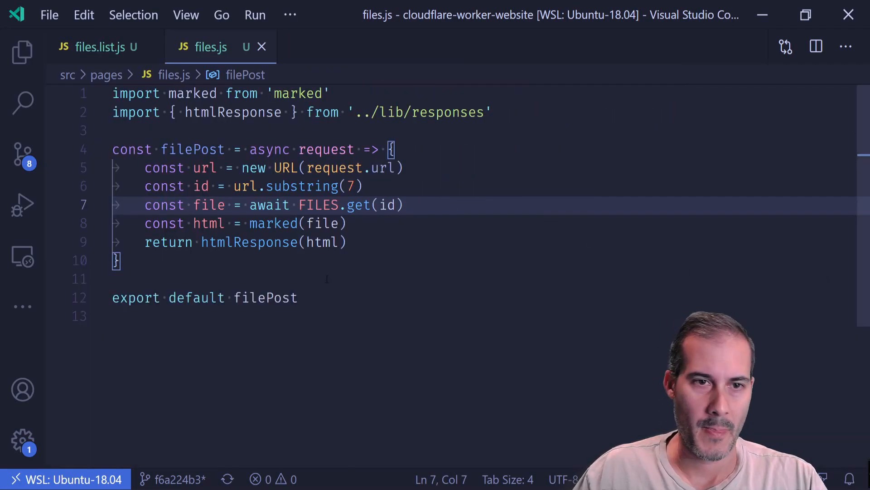
double_click(246, 186)
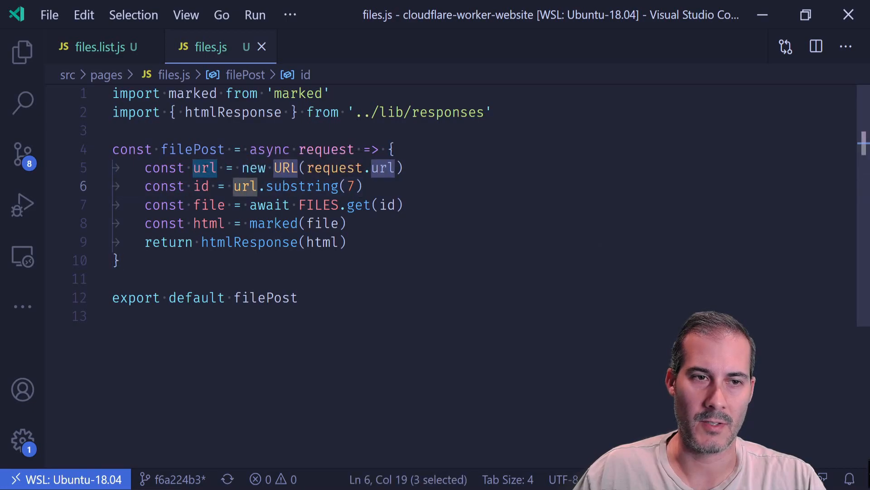
text(.)
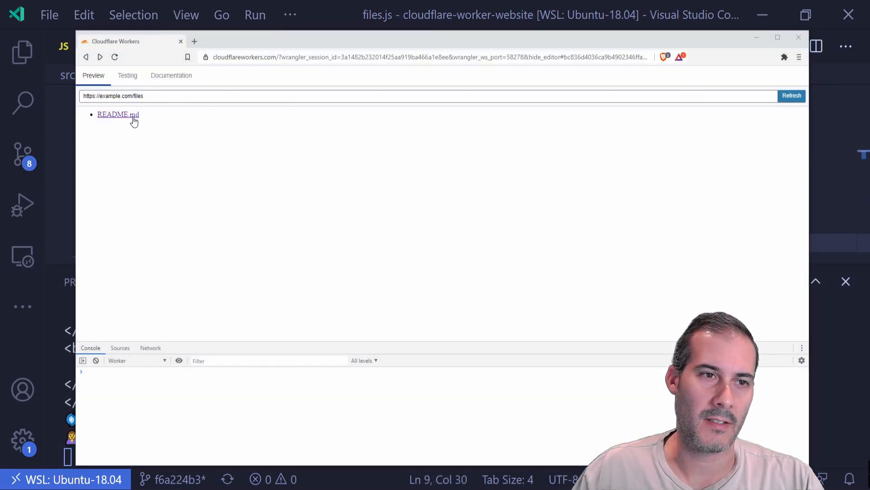
Open README.md from the list and inspect its rendered Cloudflare Worker Website heading
click(118, 114)
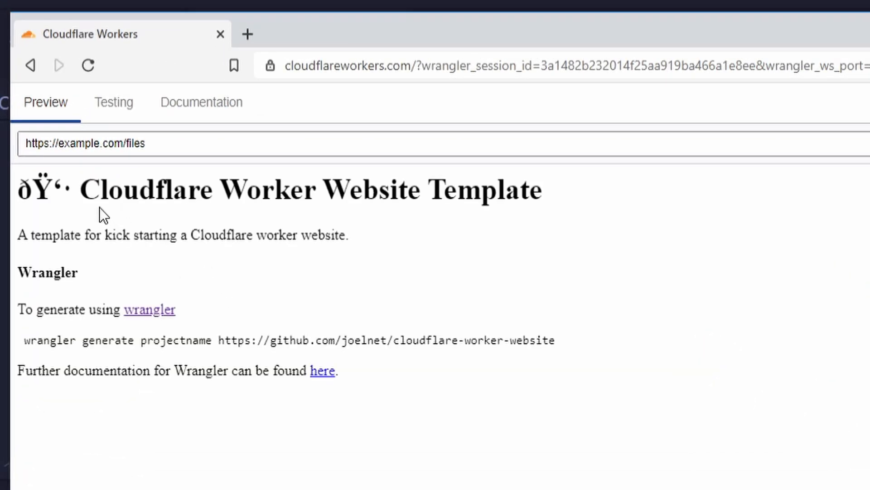
double_click(43, 189)
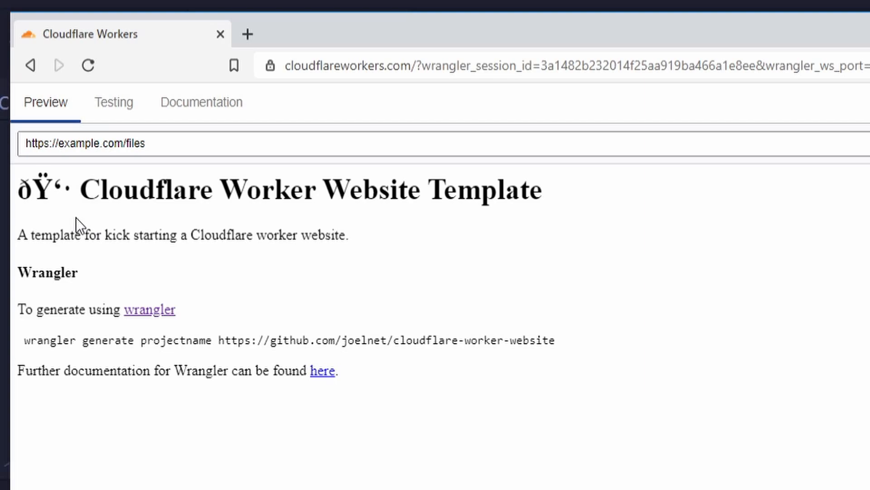
drag(81, 190, 427, 189)
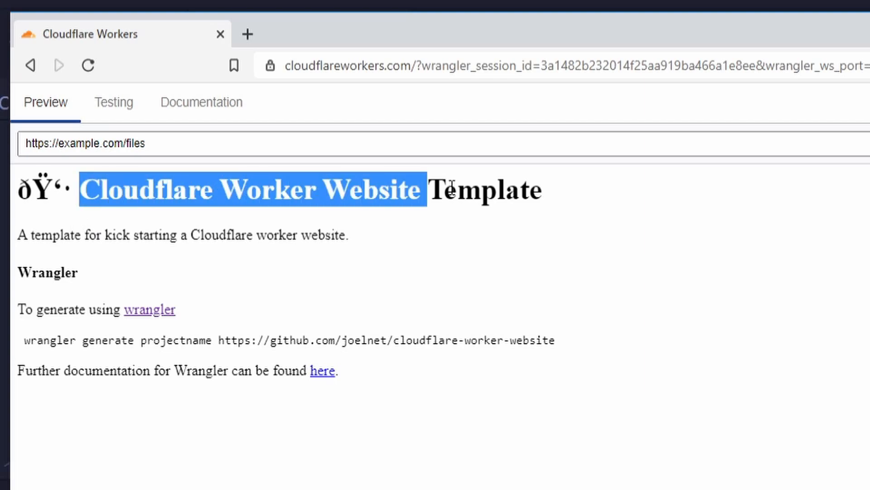
click(251, 302)
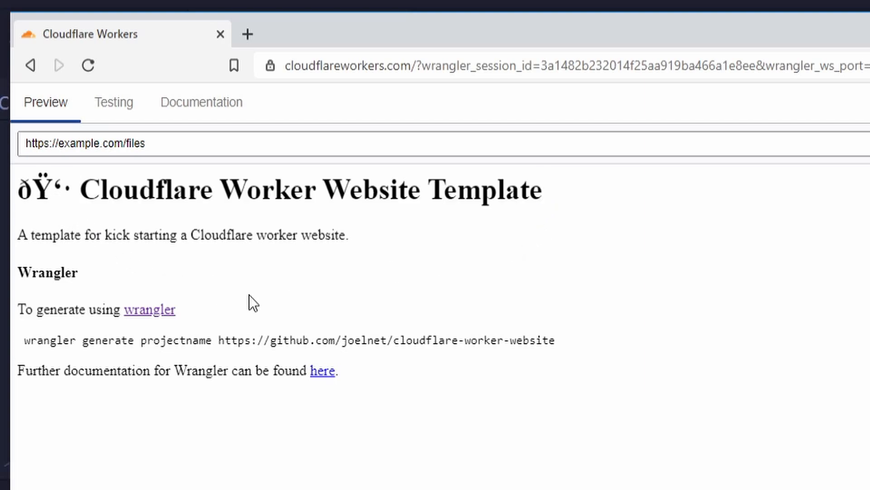